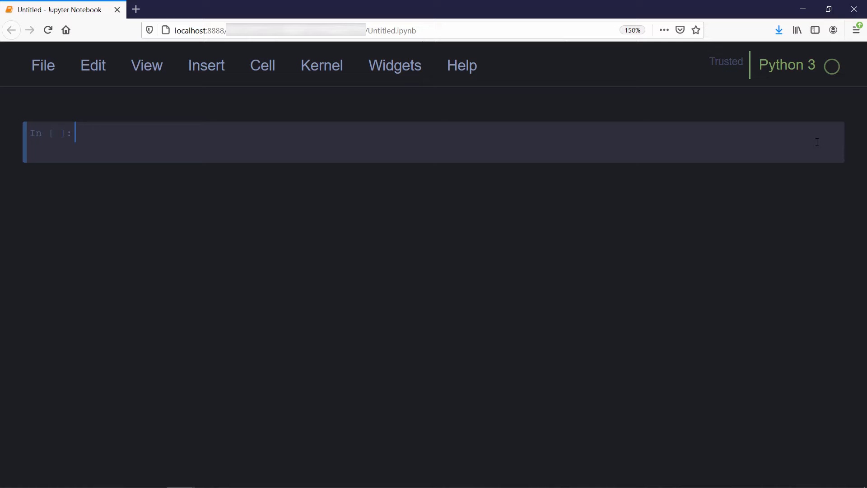
- Define tup = (5,4,6,7,5,4,5,6,4,5), run it and save the notebook
type("tup = (5,4,)")
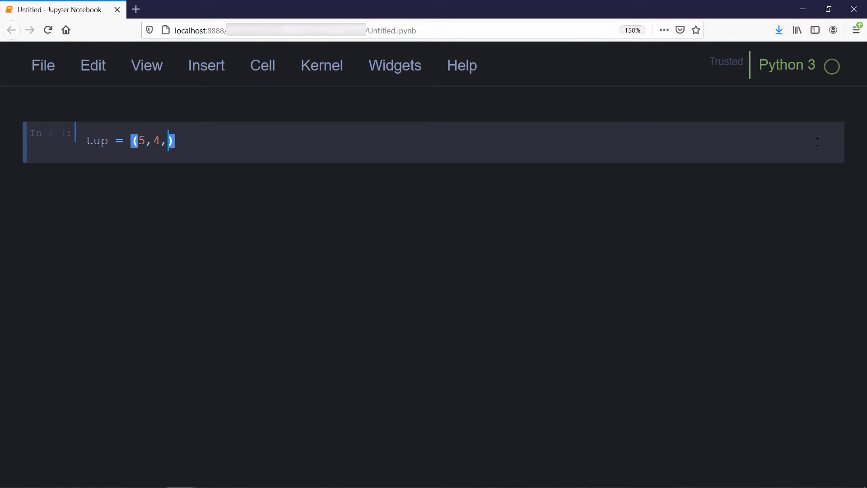
type("6,7,5,4,5,6,4")
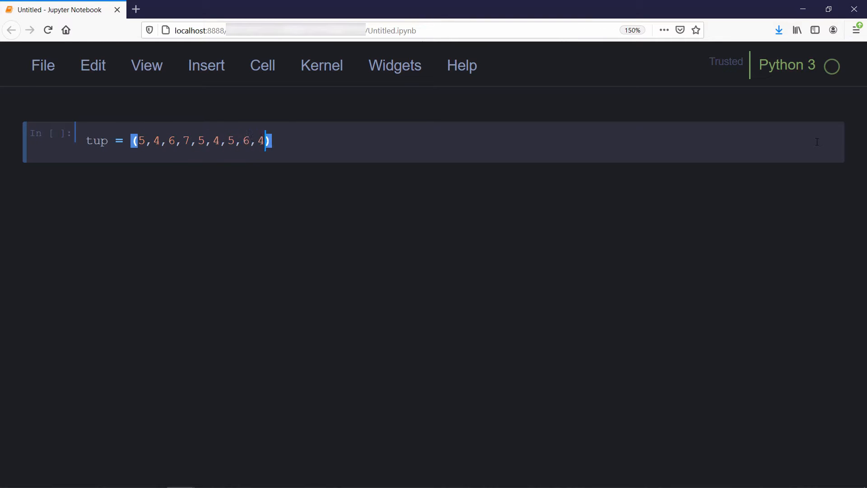
key("Shift+Enter")
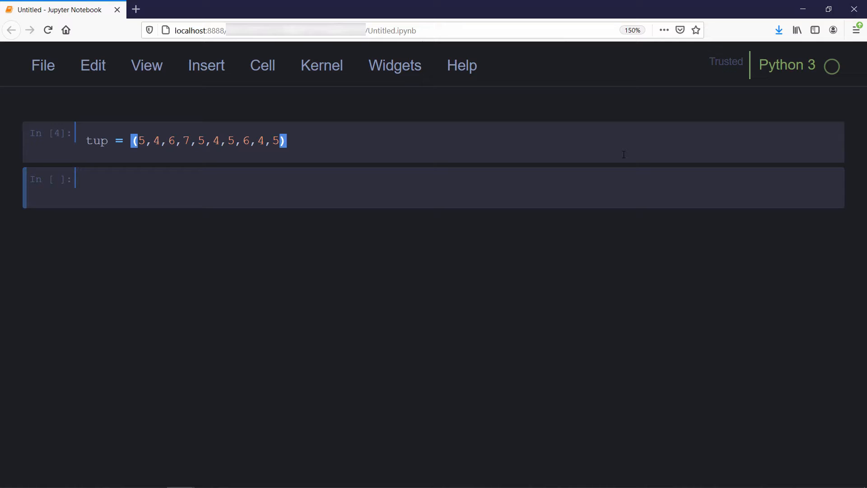
key("Ctrl+s")
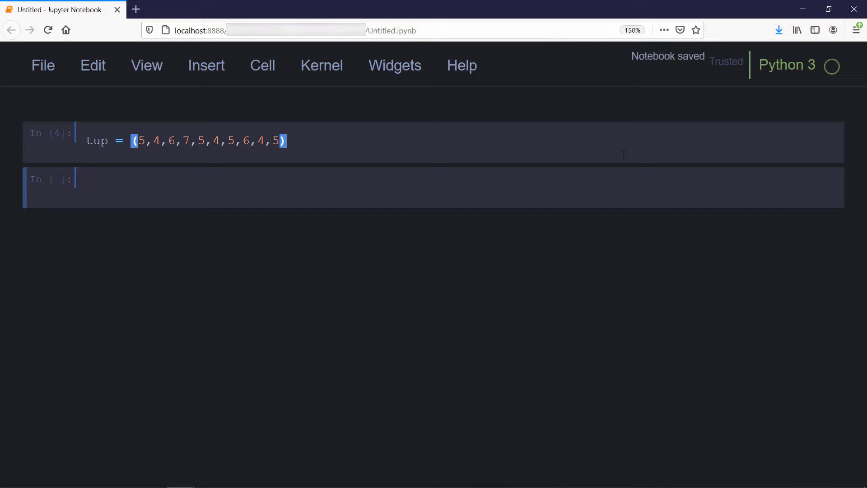
- Unpack tup into first, *middle, last and display first, which shows 5
type("first,")
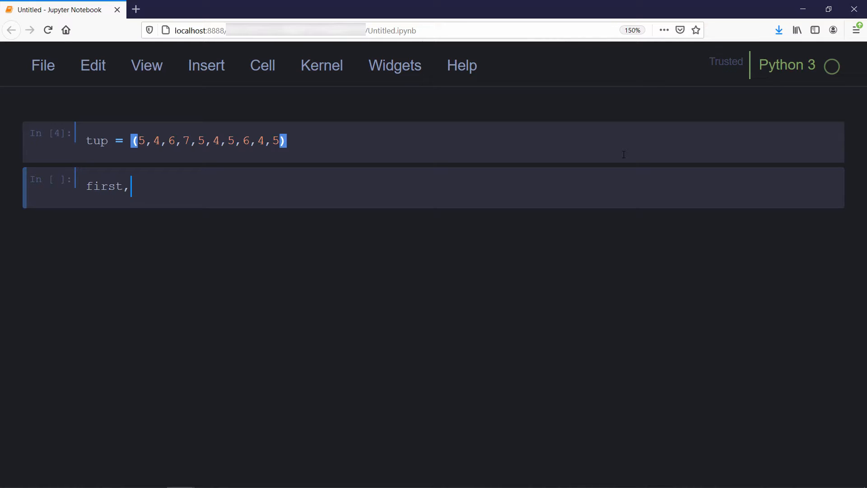
type("*")
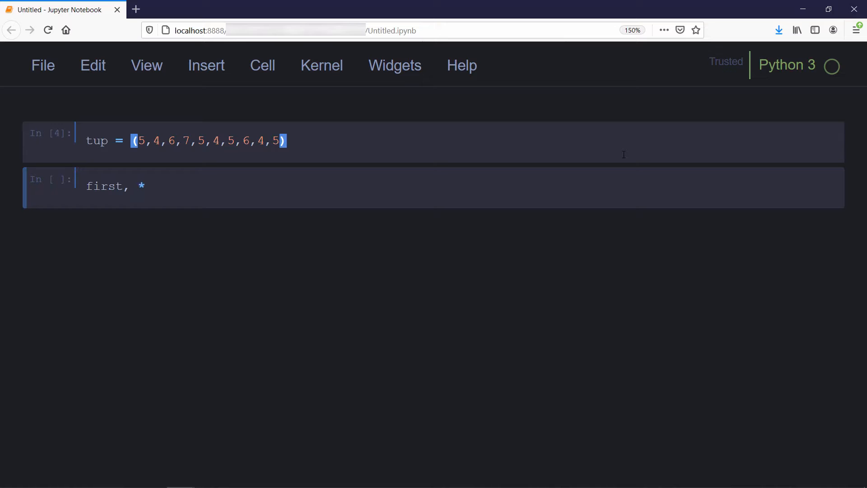
type("middle")
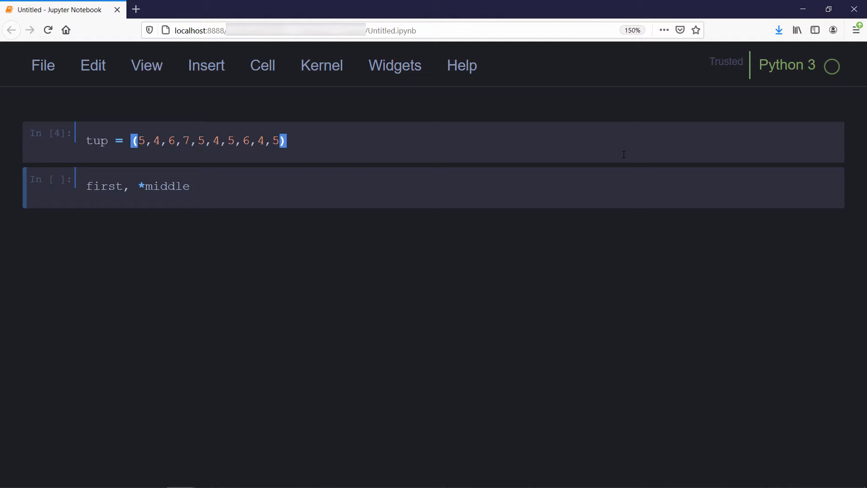
type(", las")
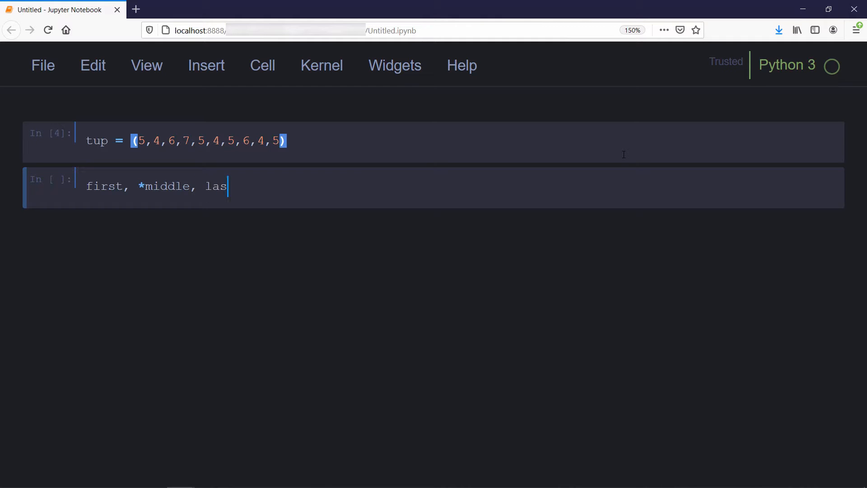
type("t = tup")
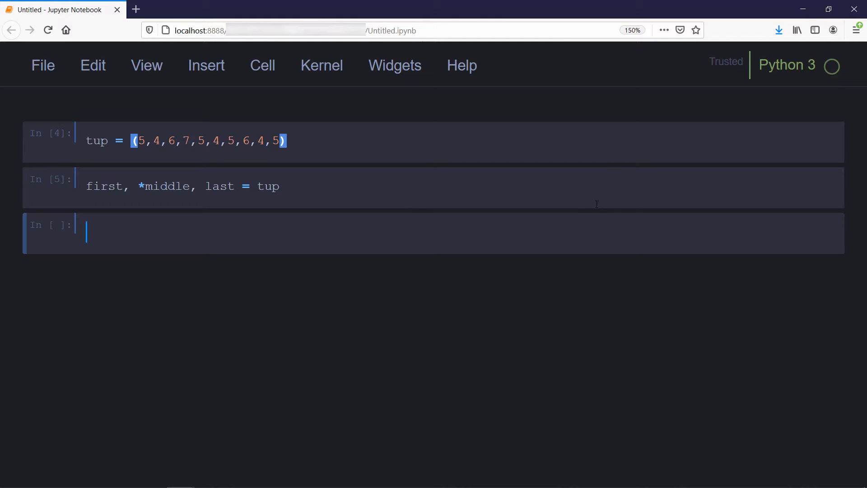
type("first")
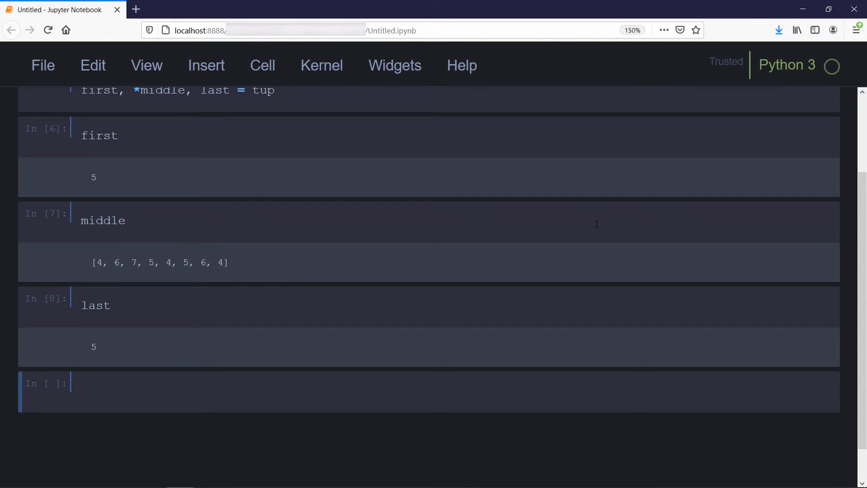
type("record = (")
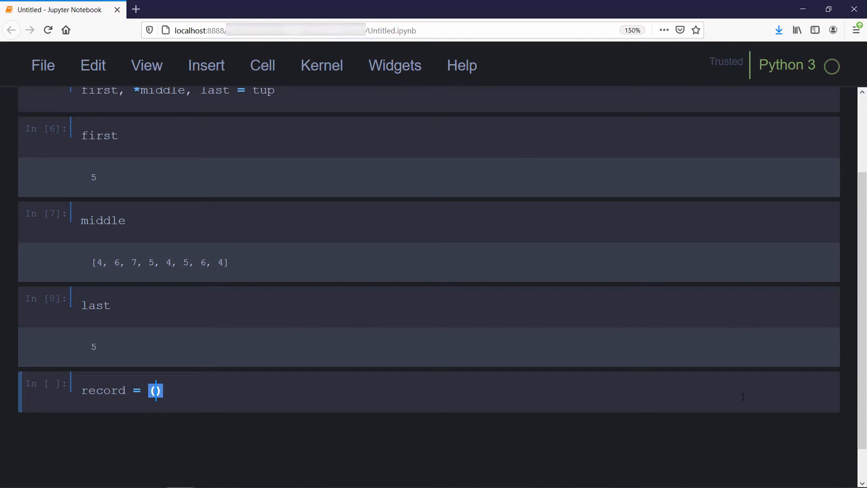
type("\"d")
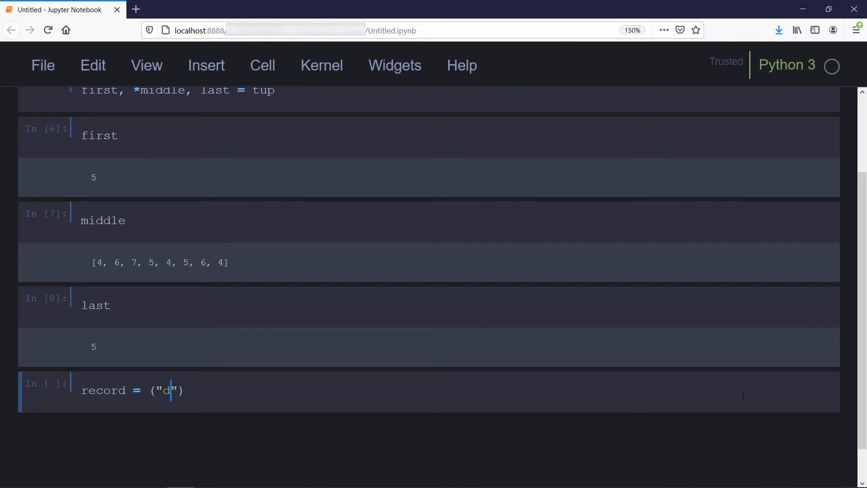
type("ave\",\"dave@example")
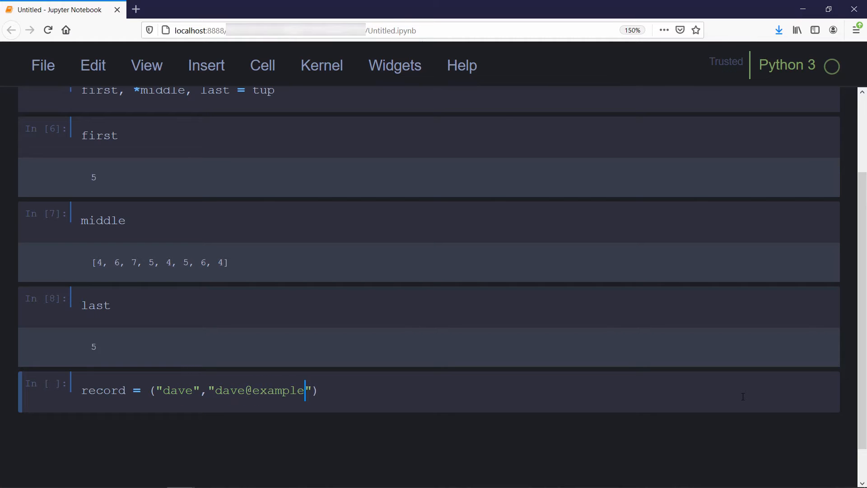
type(".com\",\"777\"")
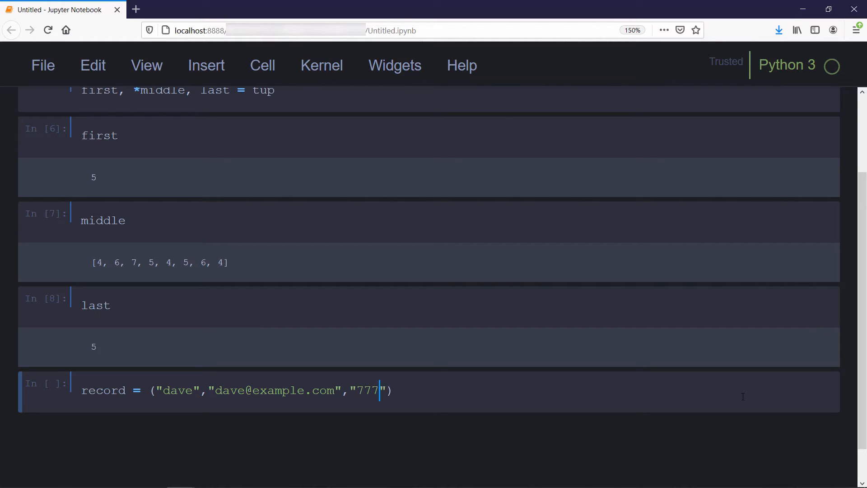
type("-777-7777\",\"999-999-9999")
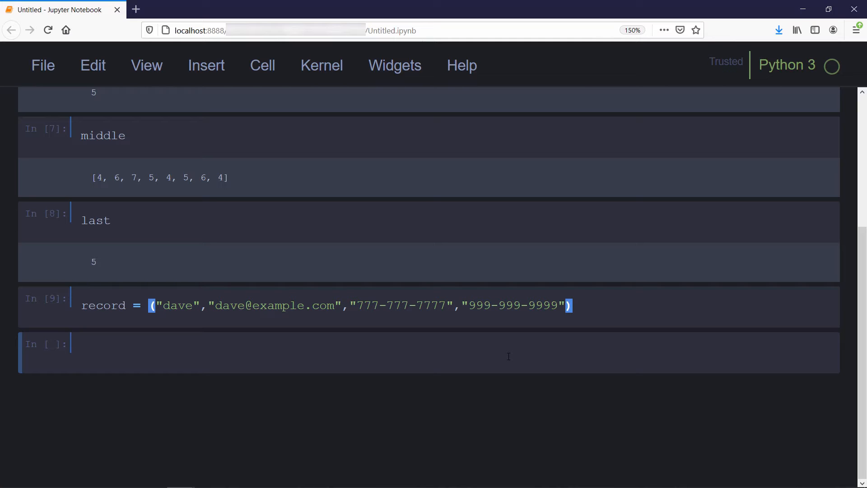
- Unpack record into name, email, *phone_number and display the phone_number list
type("name, e")
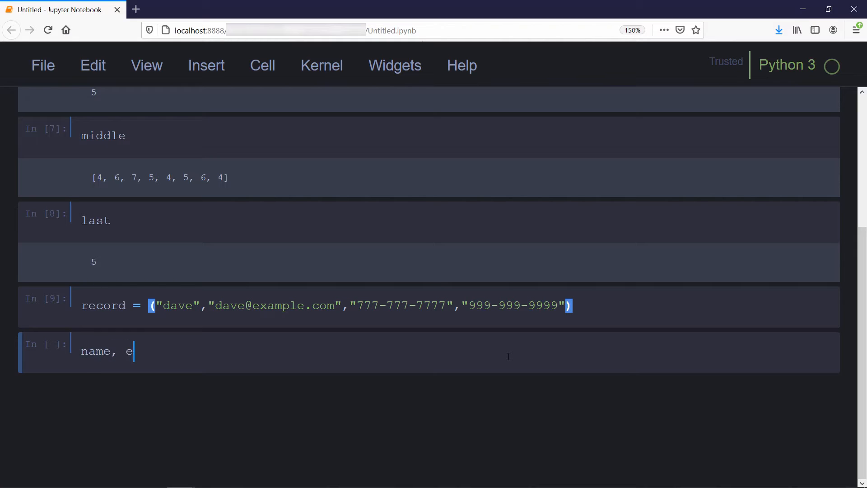
type("mail, *p")
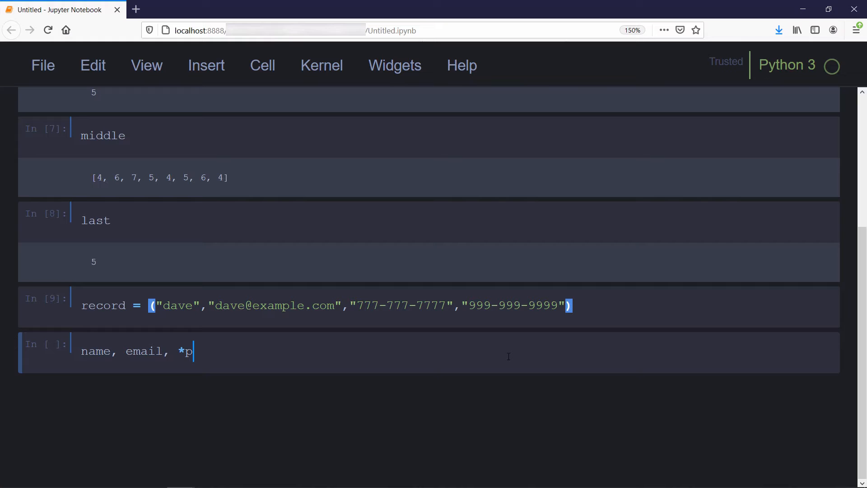
type("hone_numb")
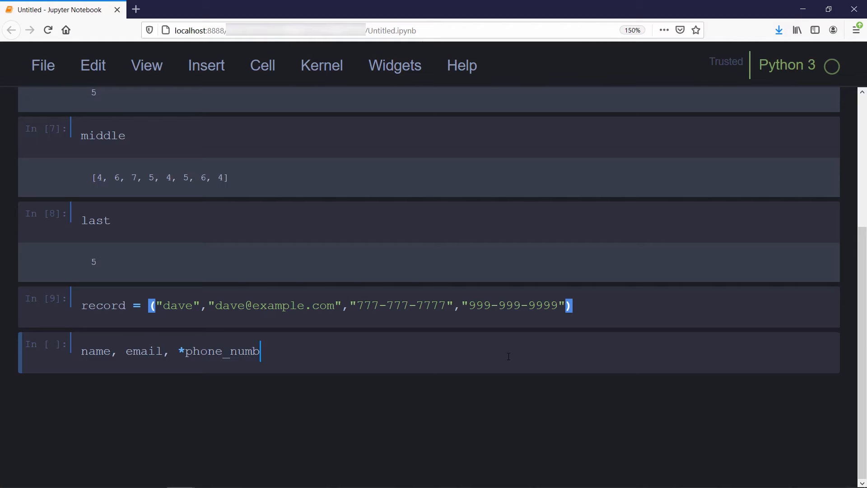
type("er = record")
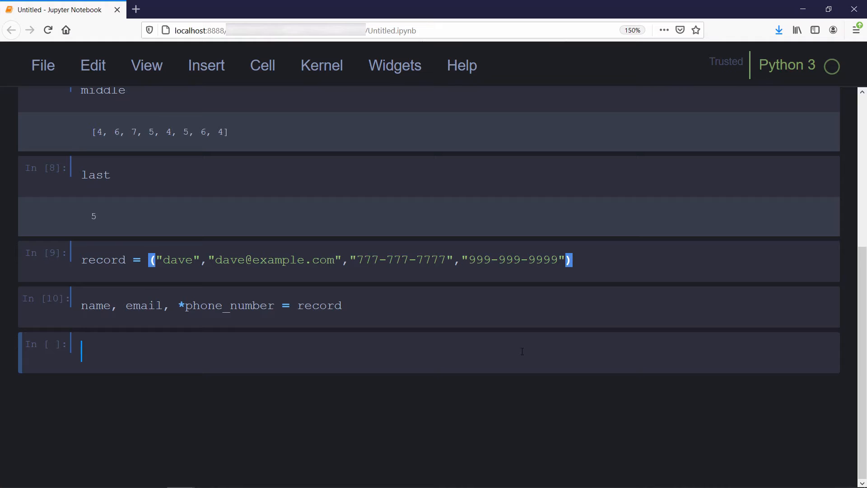
type("phone_number")
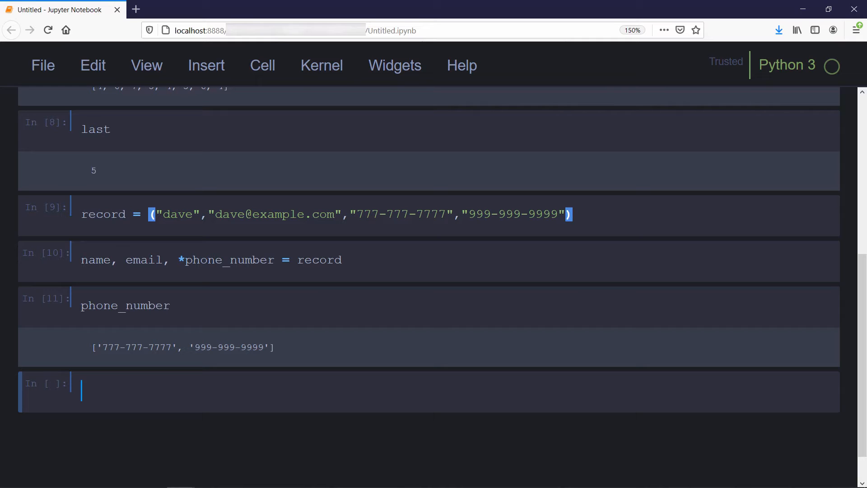
- Unpack sales = [10,20,40,20] into *trailing_qtrs, current_qtrs and print the trailing average with current_qtrs
type("sales")
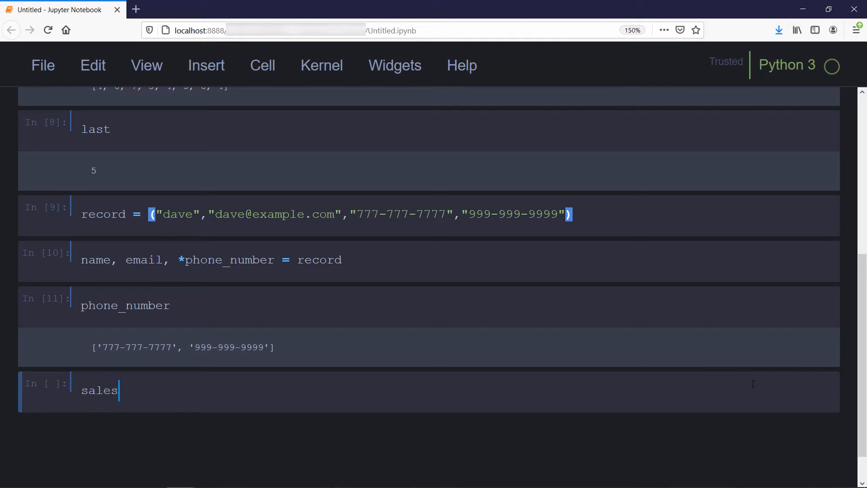
type("= [10,20,40,20]")
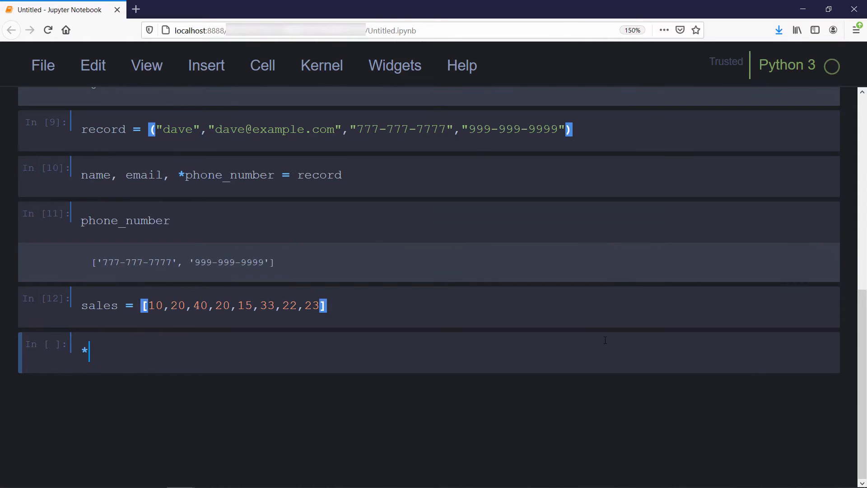
type("trailing")
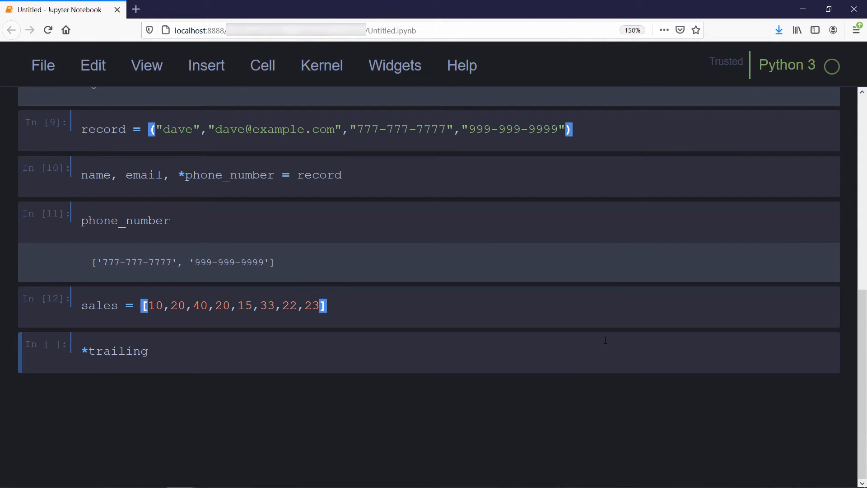
type("_qtrs, cu")
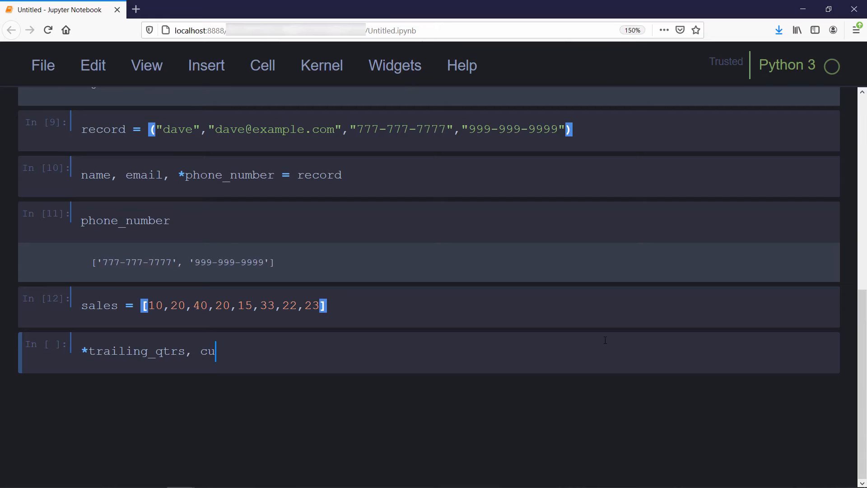
type("rrent_qtrs = sales")
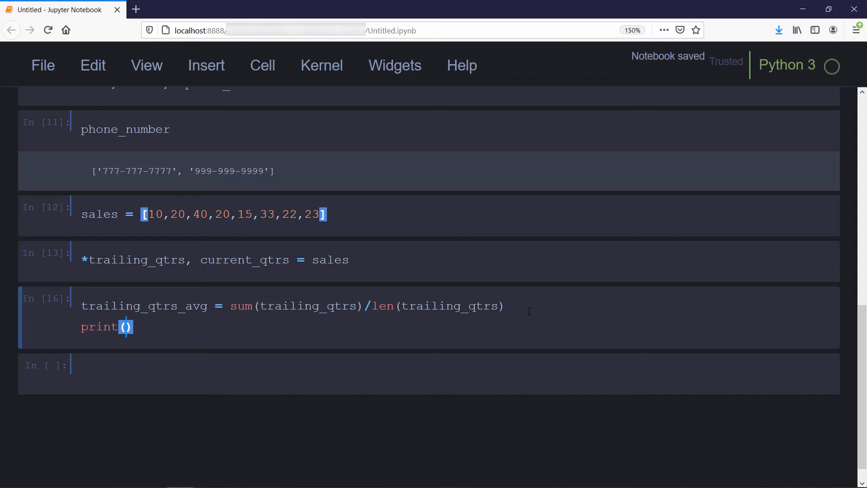
type("trailing_qtrs_avg, current_qtrs")
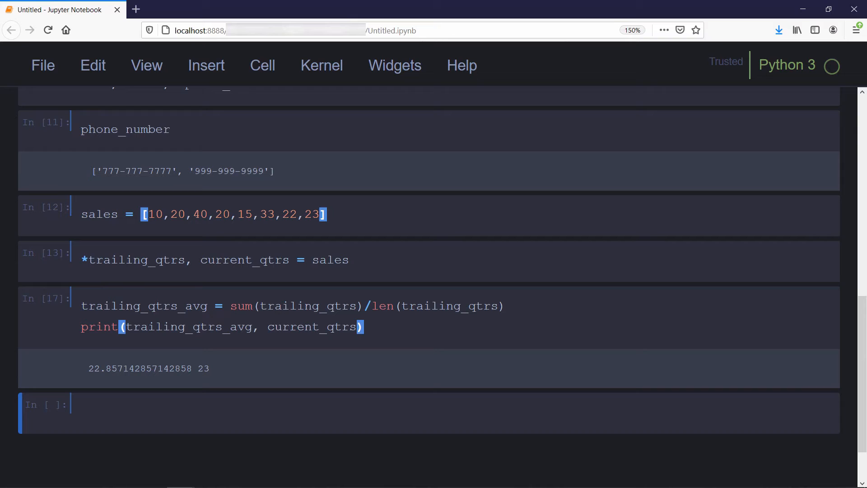
- Create fruit_shop with Apple 10, PineApple 15, Grapes and display the whole dictionary
type("fruit")
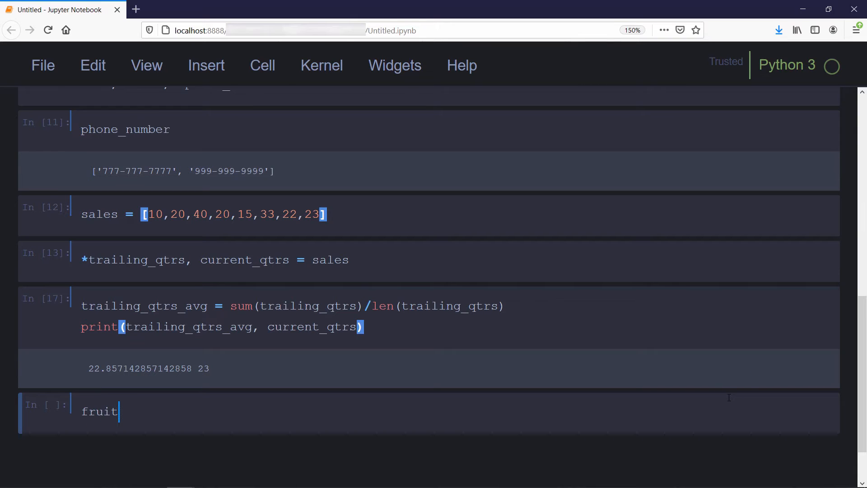
type("_shop =")
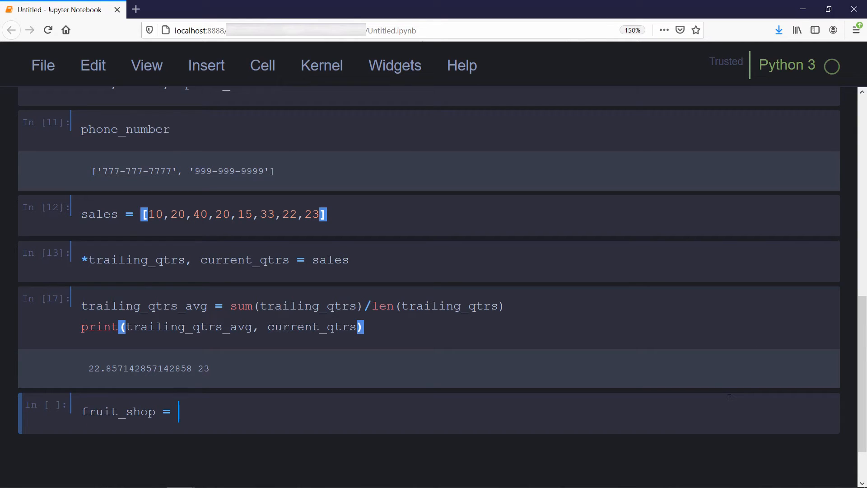
type("{\"Appl\"}")
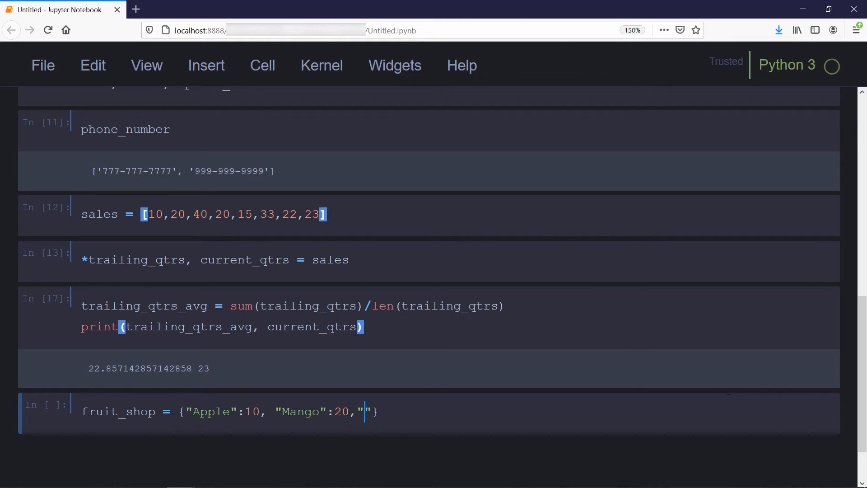
type("\"PineApple\":15,\"Grapes\":40")
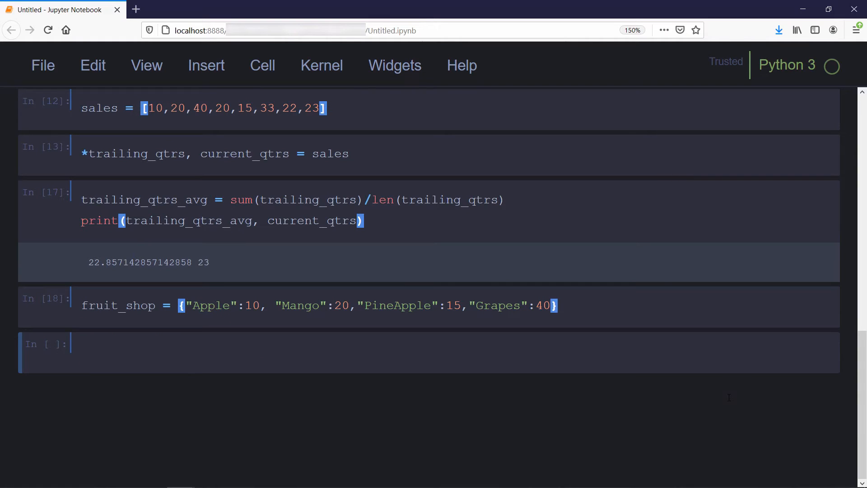
type("fruit_shop")
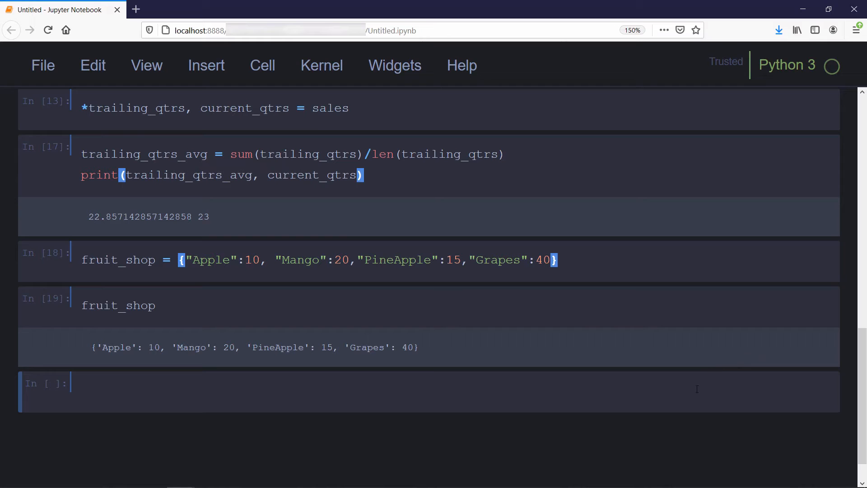
- Display fruit_shop['Apple'] giving 10, then fruit_shop.items()
type("fruit_")
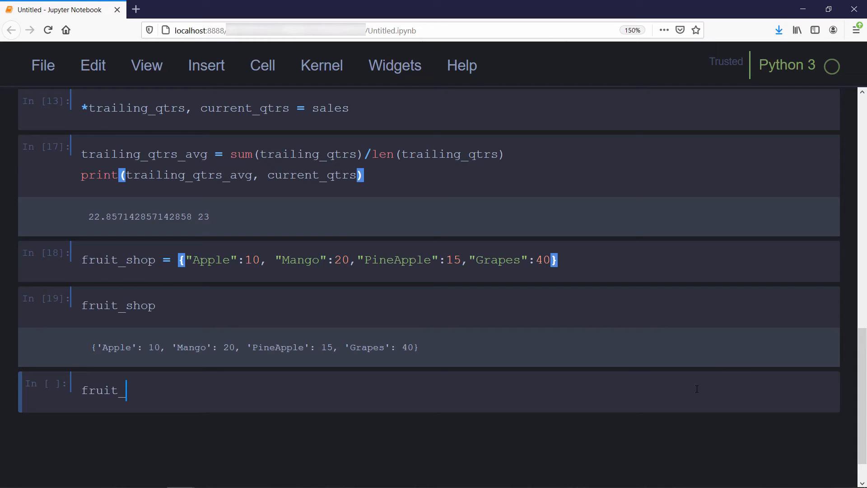
type("shop[")
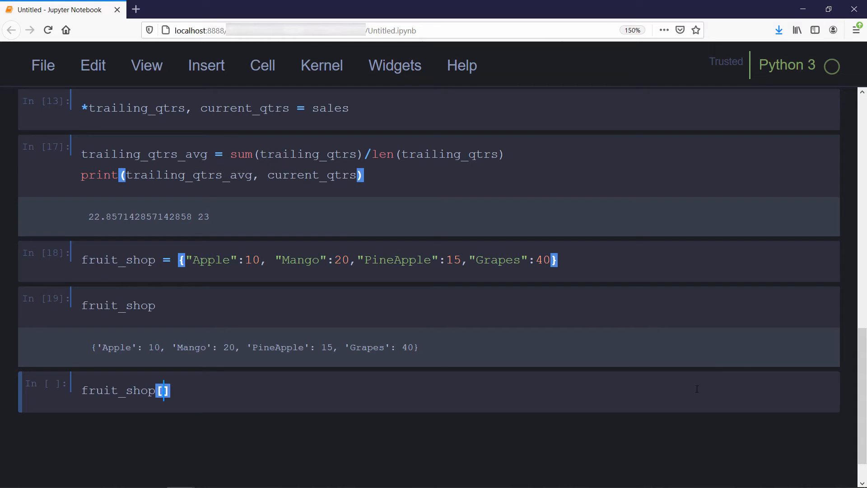
type("'Apple'")
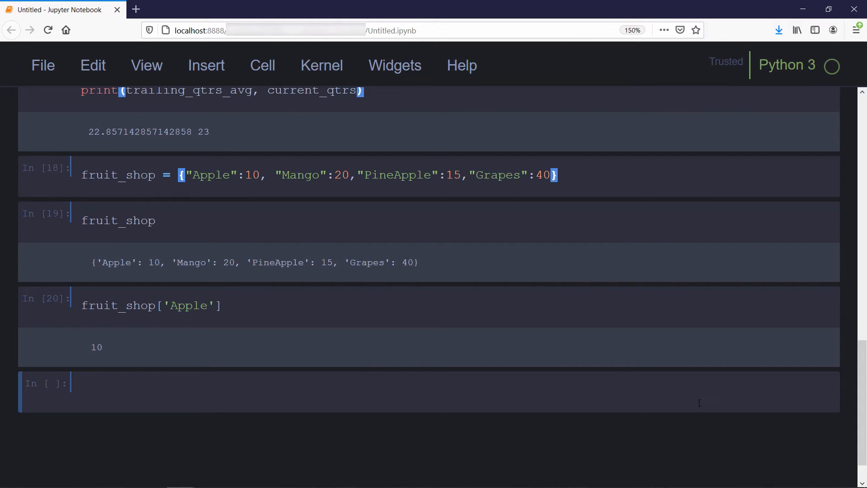
type("fruit")
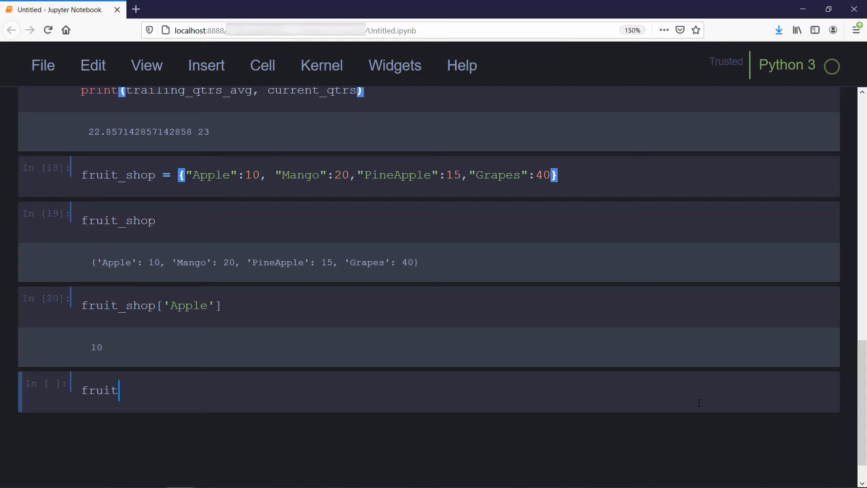
type("_shop.items(")
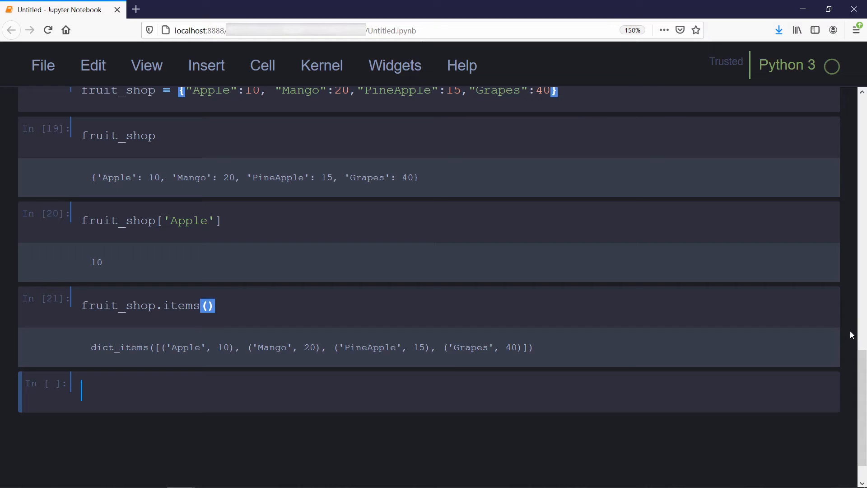
- Loop for items in fruit_shop.items() printing each pair as a tuple
type("for")
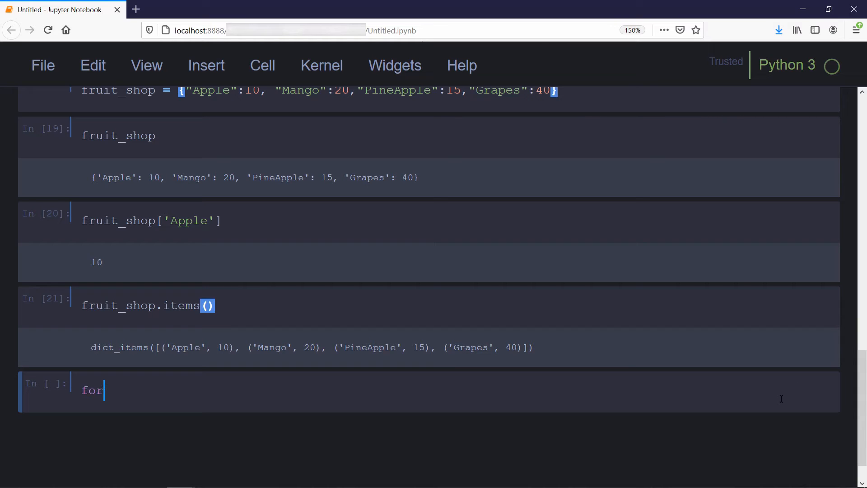
type("items in f")
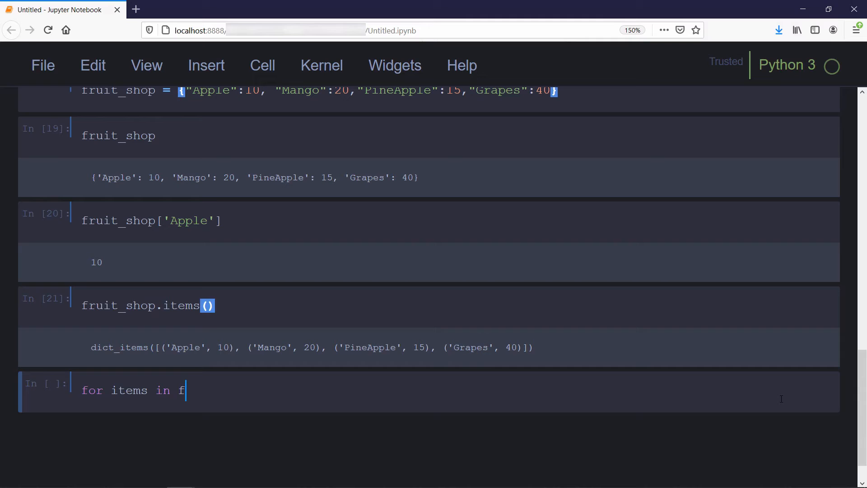
type("ruit_shop.")
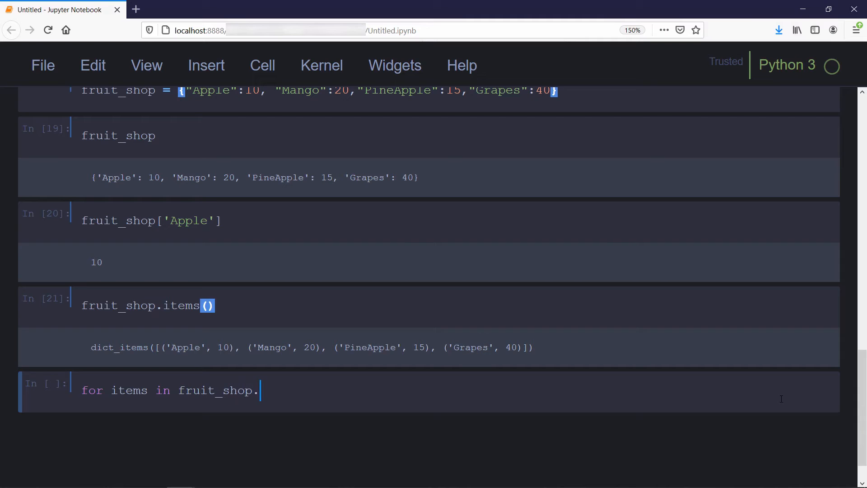
type("items():")
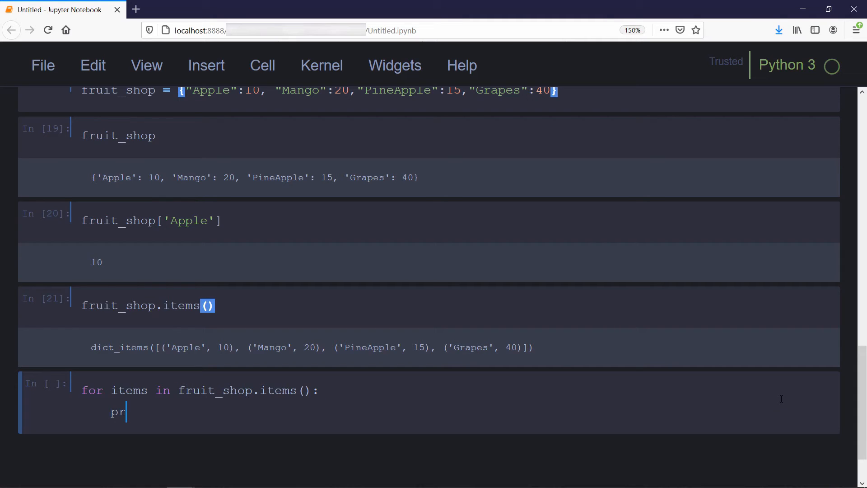
type("int(item)")
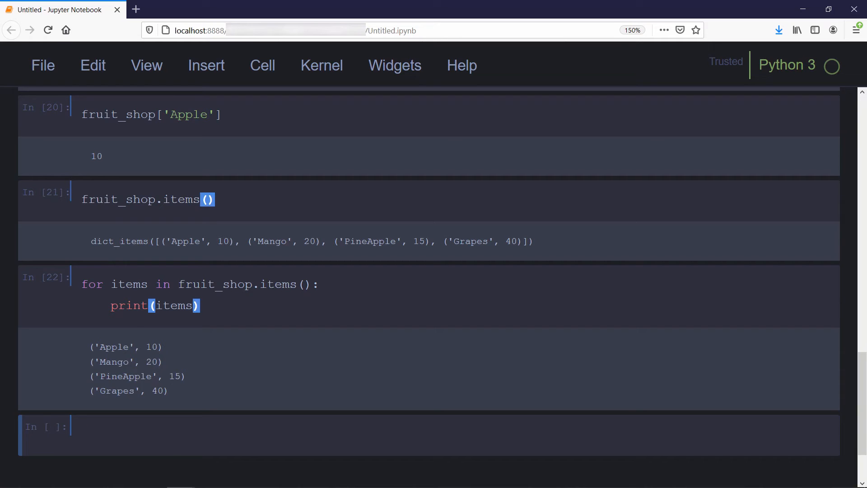
- Loop for keys, values in fruit_shop.items() printing each key and value separately
type("for keys")
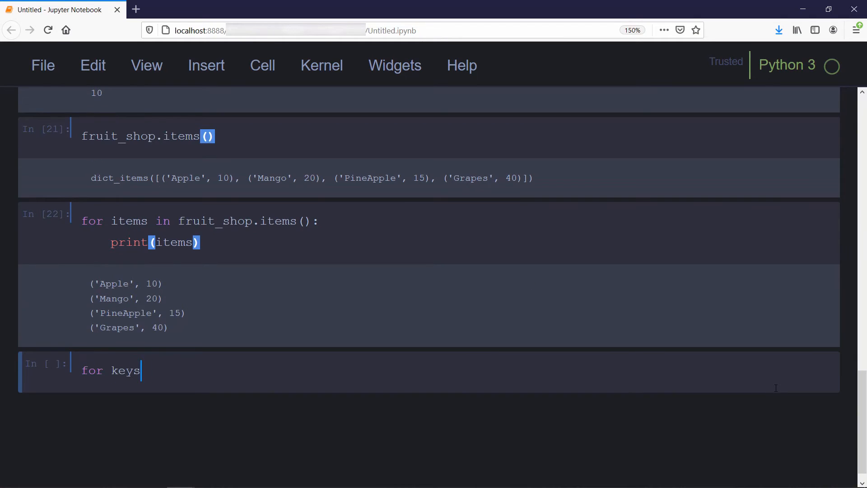
type(", values in f")
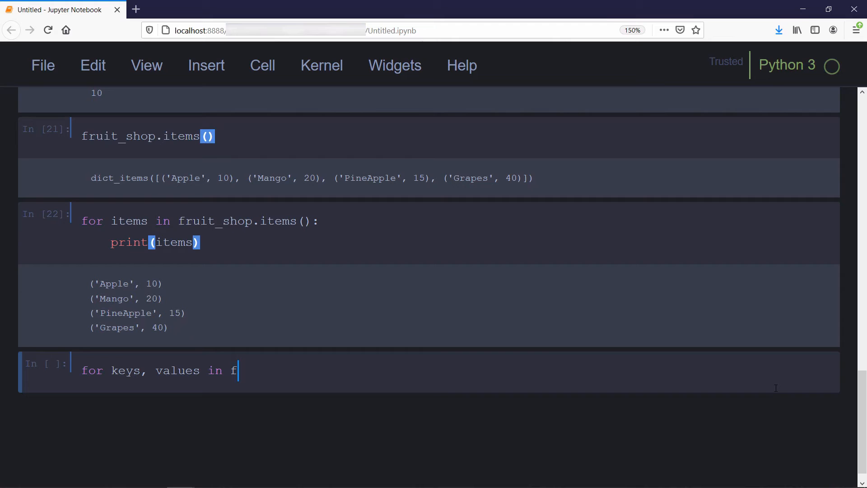
type("ruit_shop")
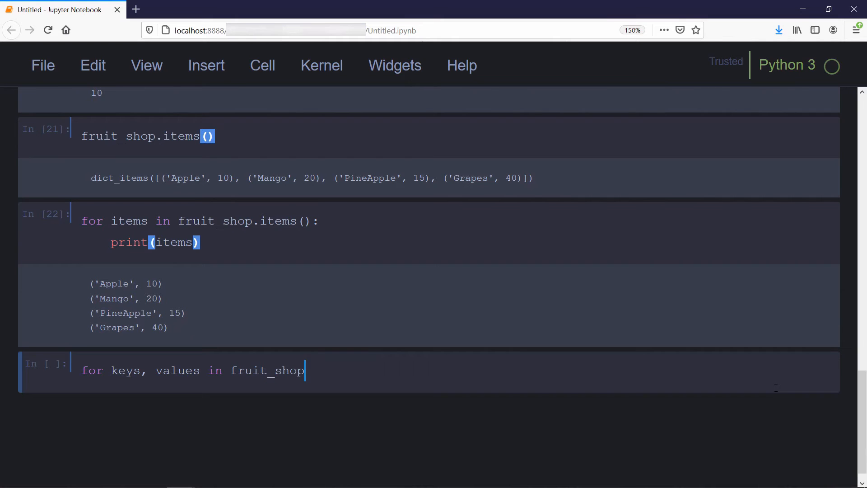
type(".items():")
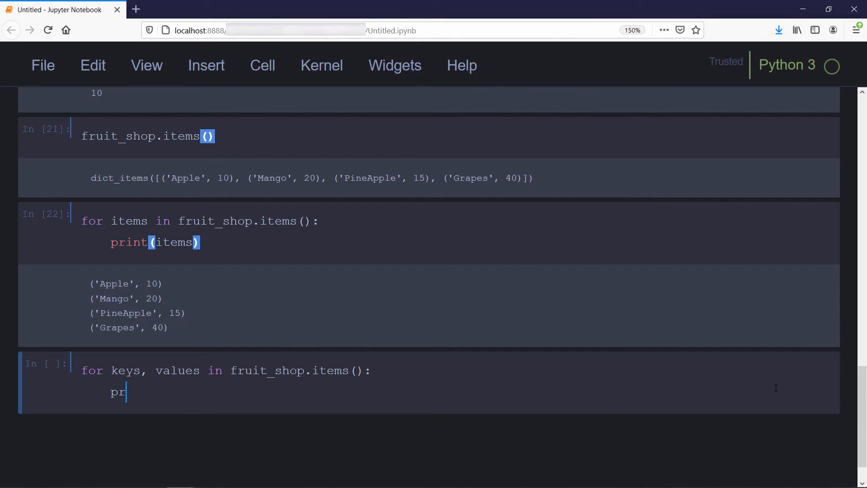
type("int(keys, values")
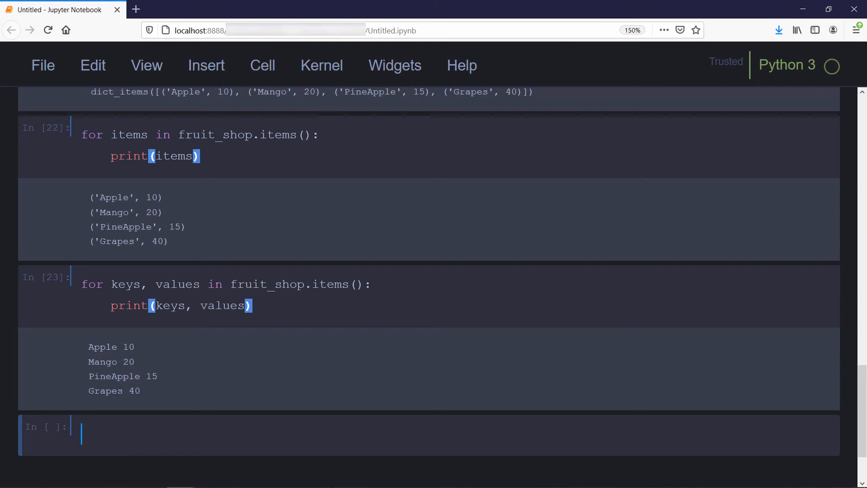
type("def")
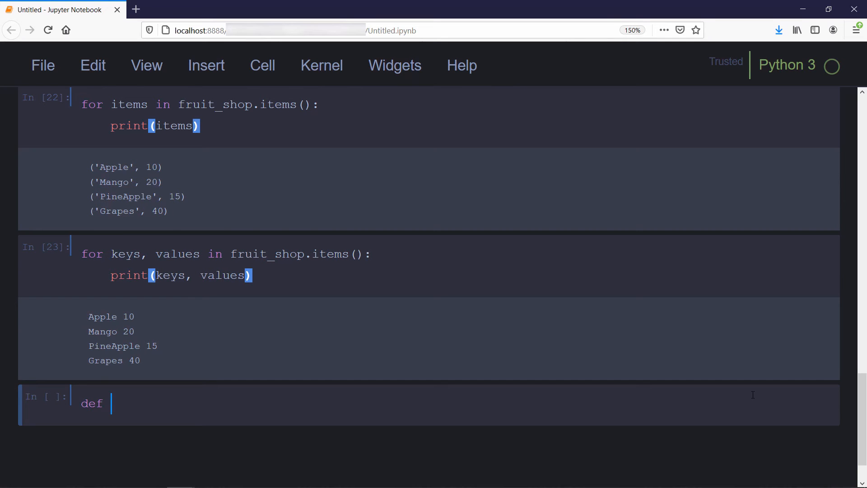
- Define print_text printing Hello World and call print_text()
type("print_text():")
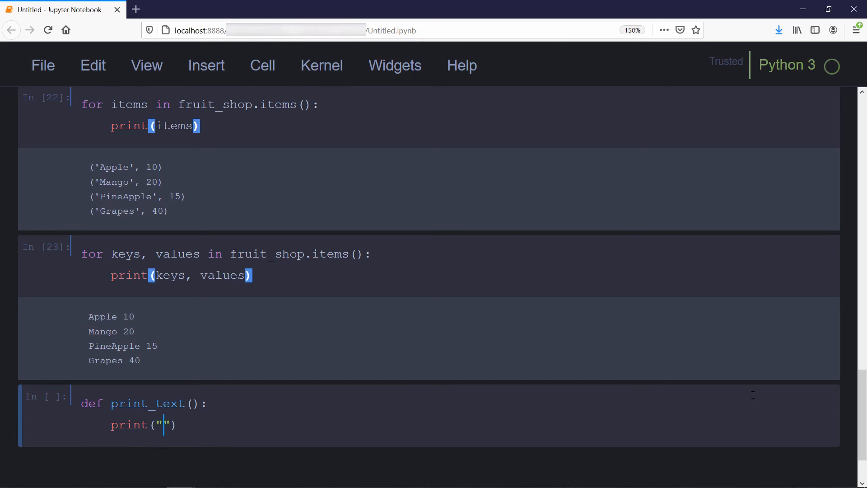
type("Hello World")
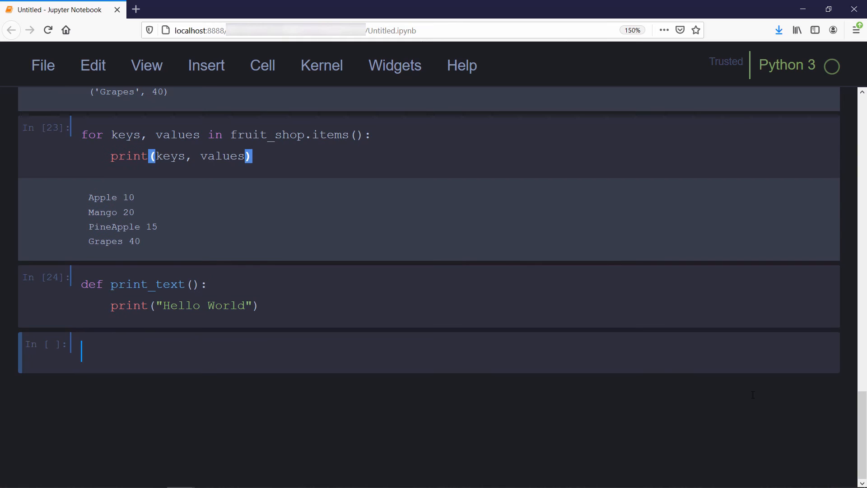
mouse_move(755, 347)
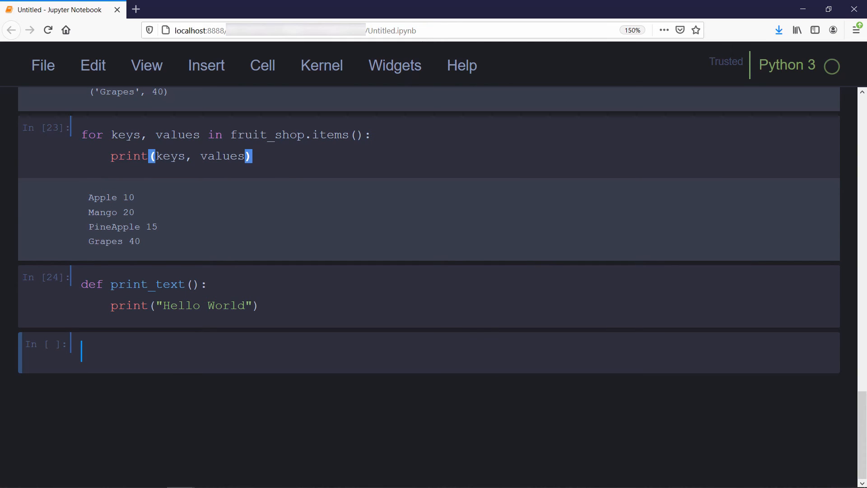
type("p")
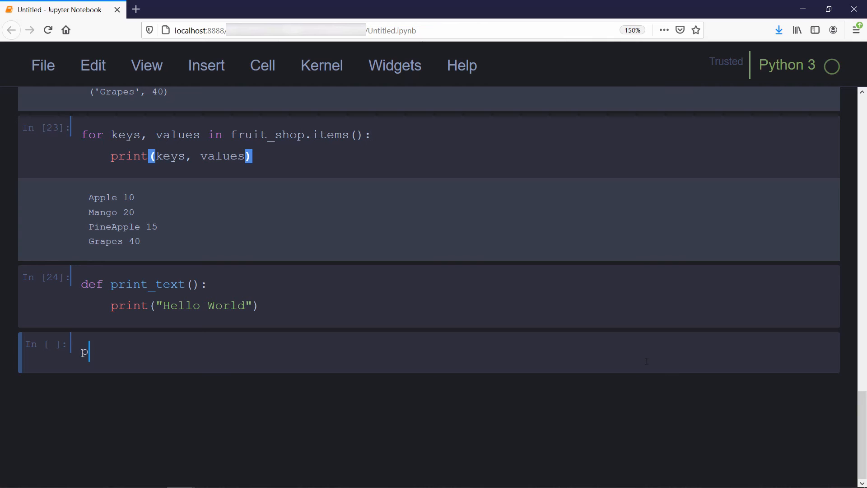
type("rint_text(")
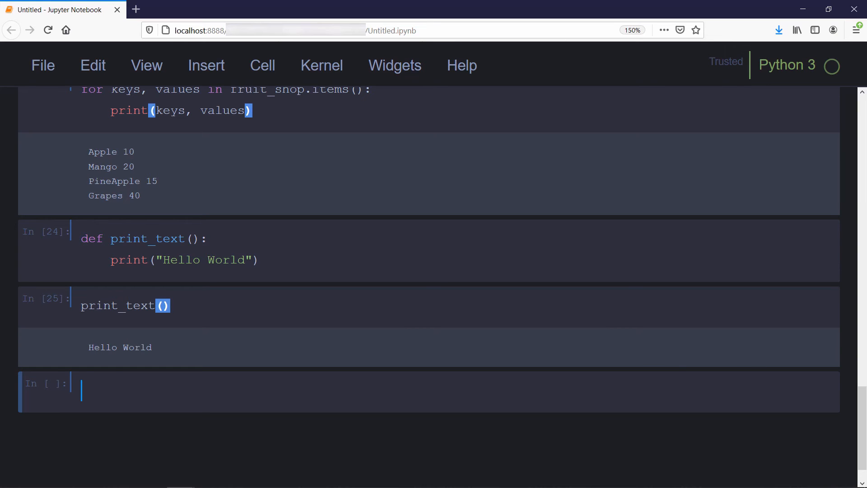
- Reference print_text without parentheses to show its function object, then start a new def
scroll("down", 3)
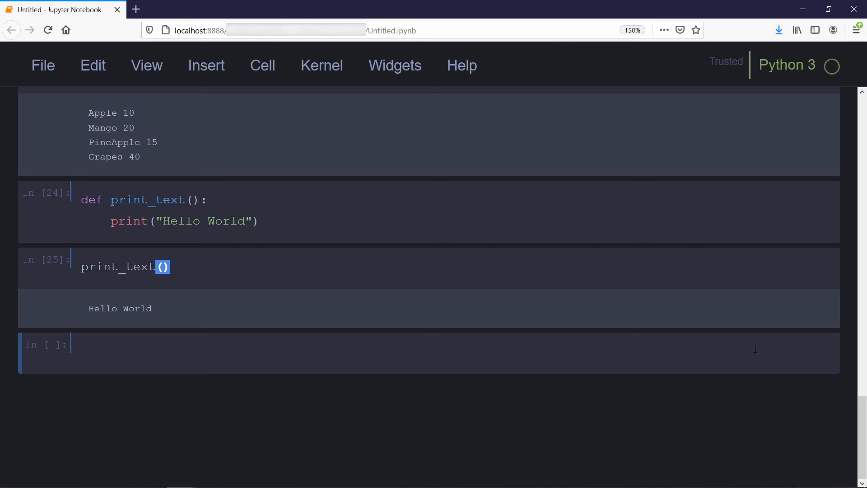
type("p")
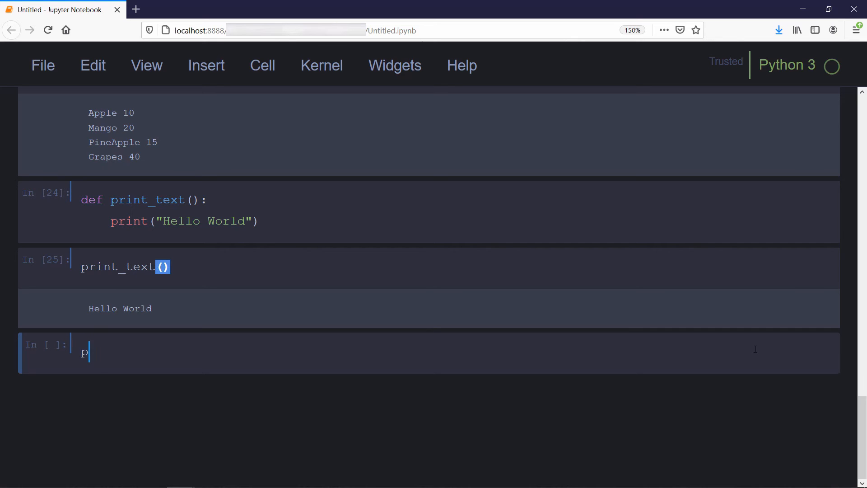
type("rint_text")
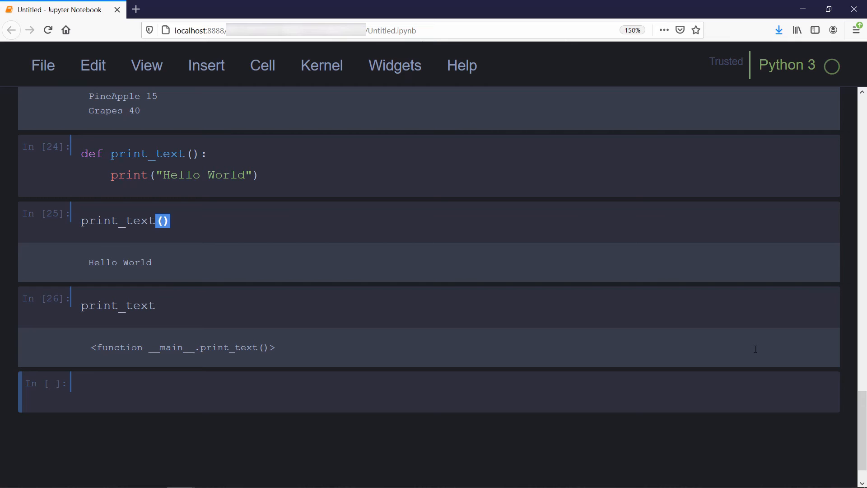
type("def greet")
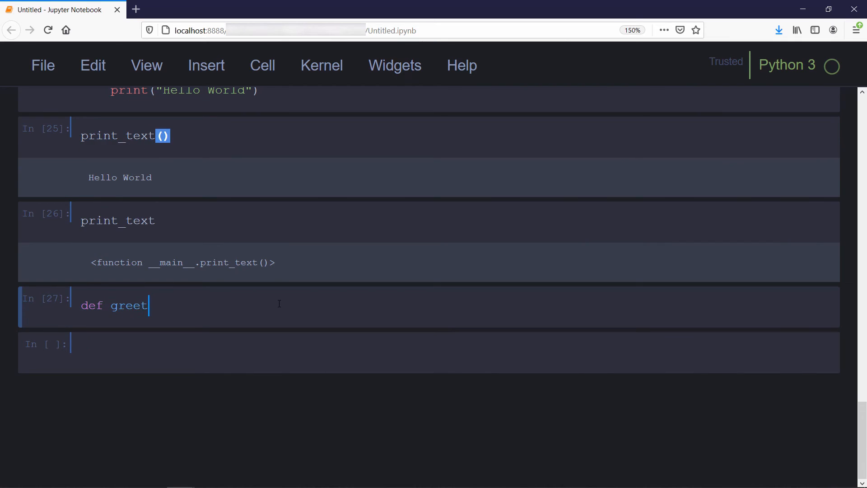
- Define greet(name) printing "hello " + name and call it with 'jarvis' to print hello jarvis
type("(name):")
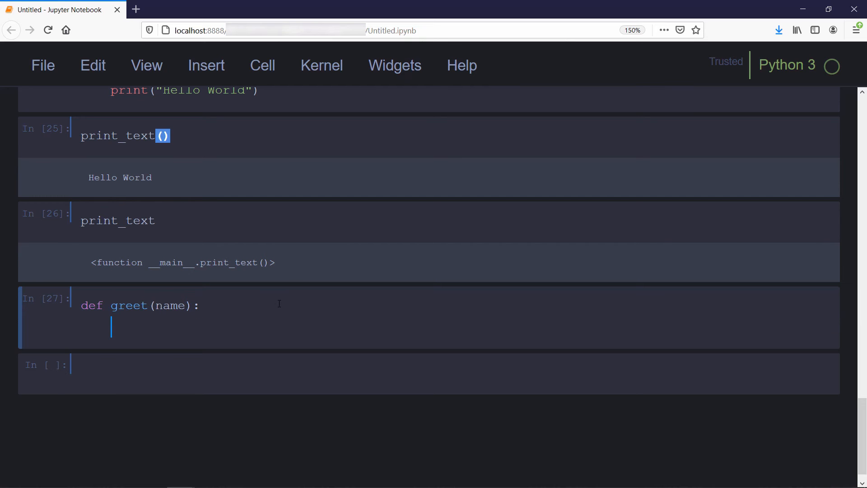
type("print(\"h\")")
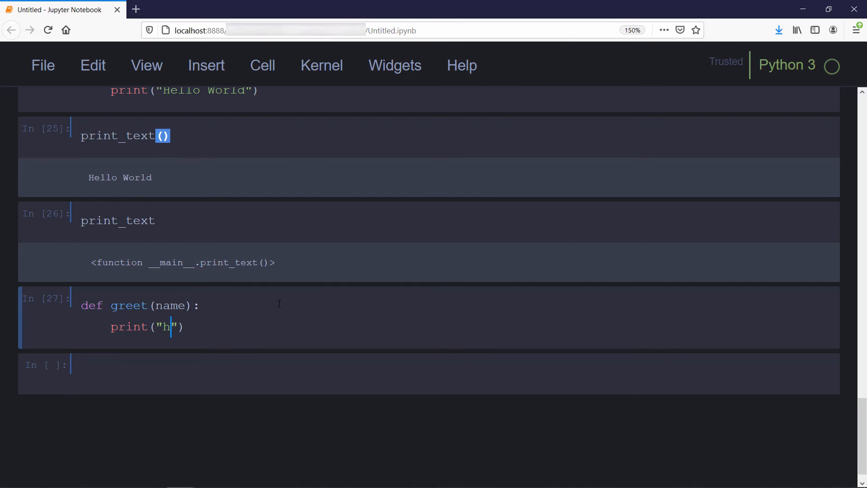
type("ello")
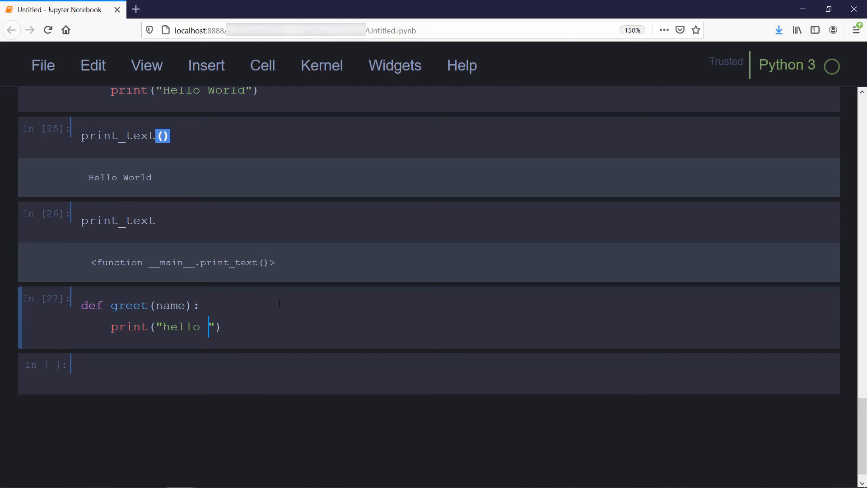
type("+")
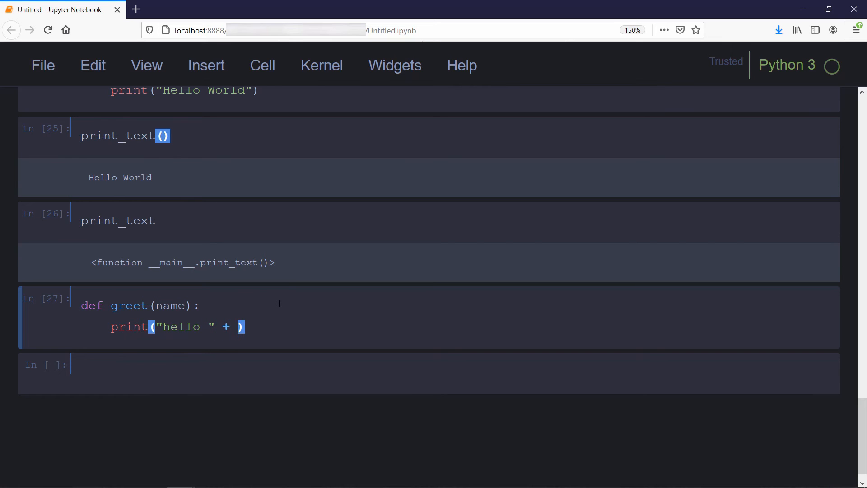
type("name")
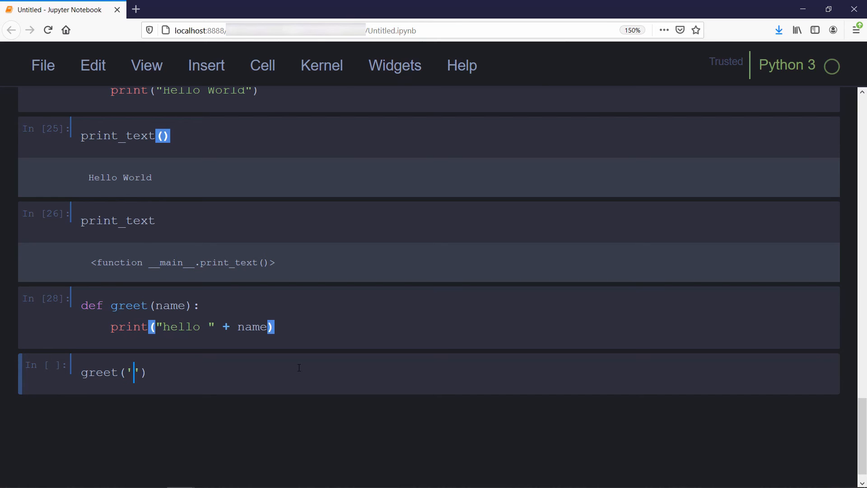
type("jarvis")
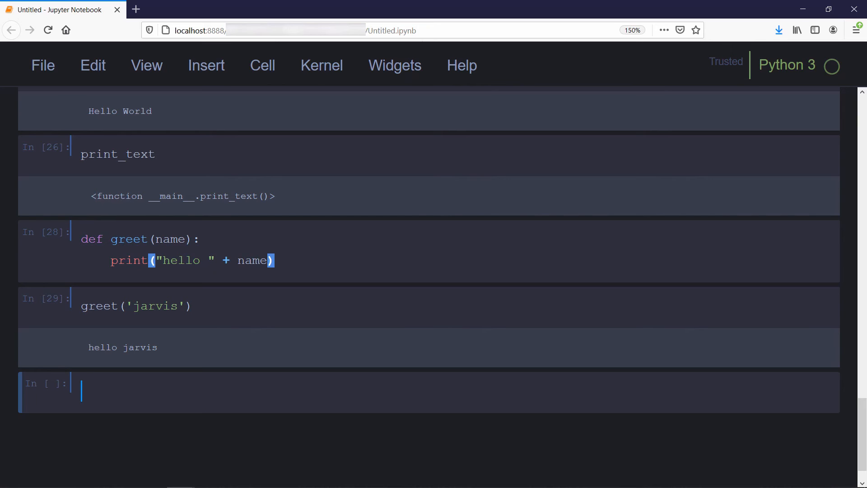
scroll("down", 3)
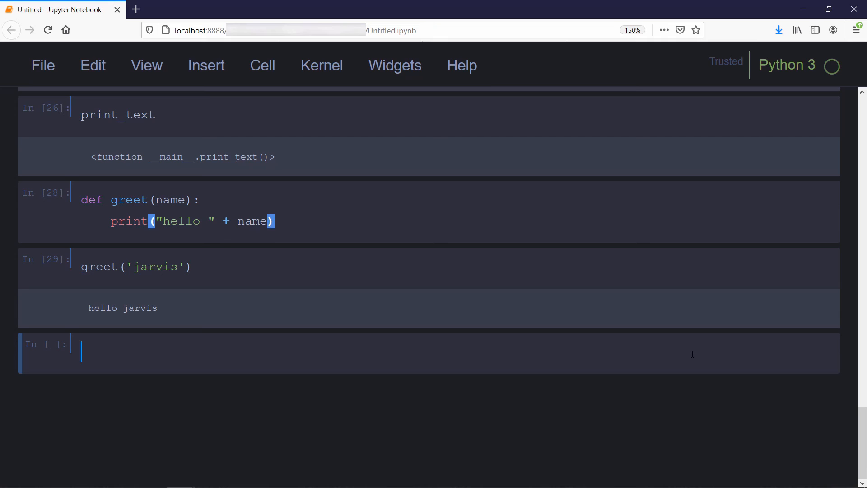
- Import math, define circle_area(radius) returning math.pi * radius ** 2, and call circle_area
type("import math")
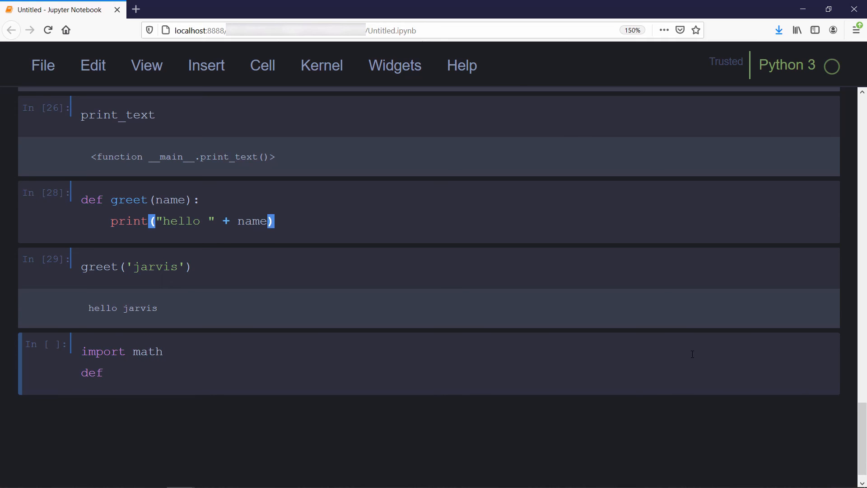
type("circle_ar")
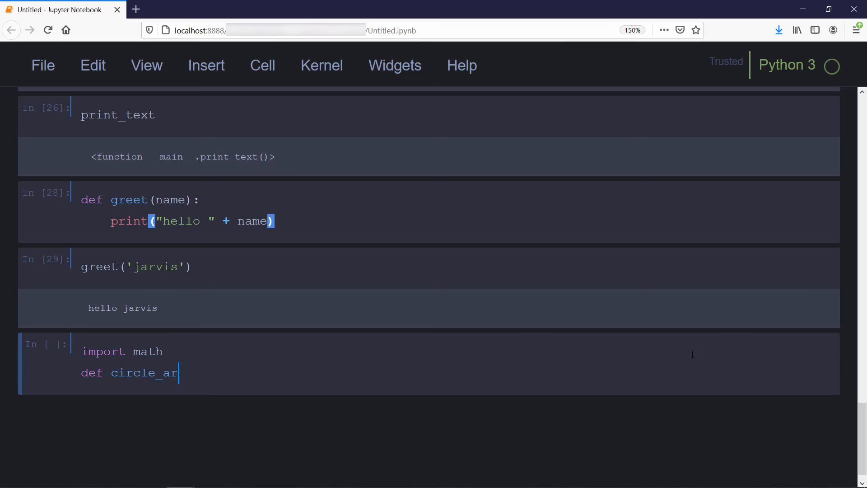
type("ea(r)")
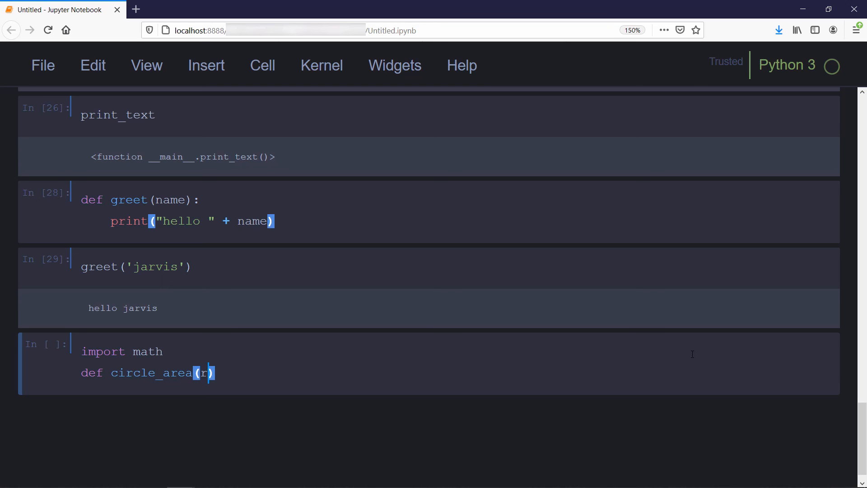
type("adius")
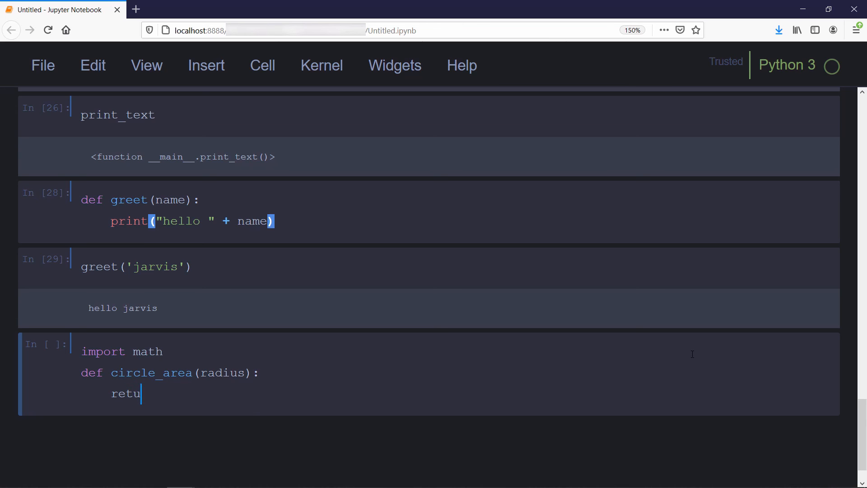
type("rn math.pi *")
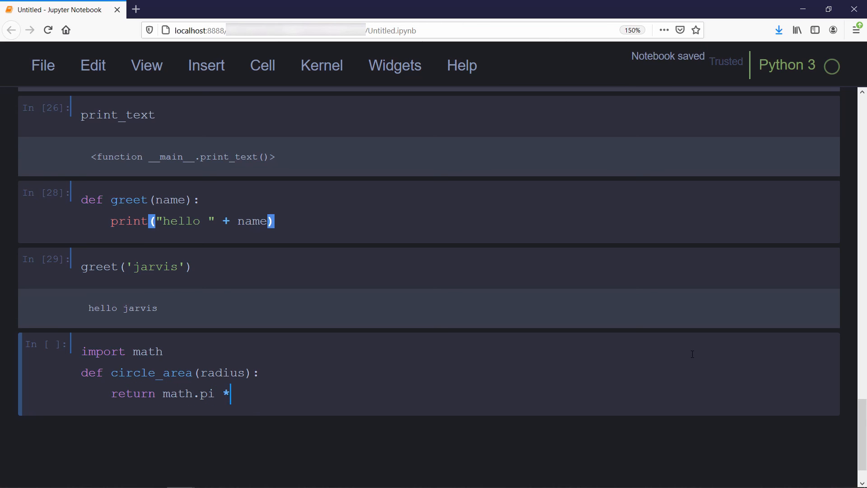
type("radius")
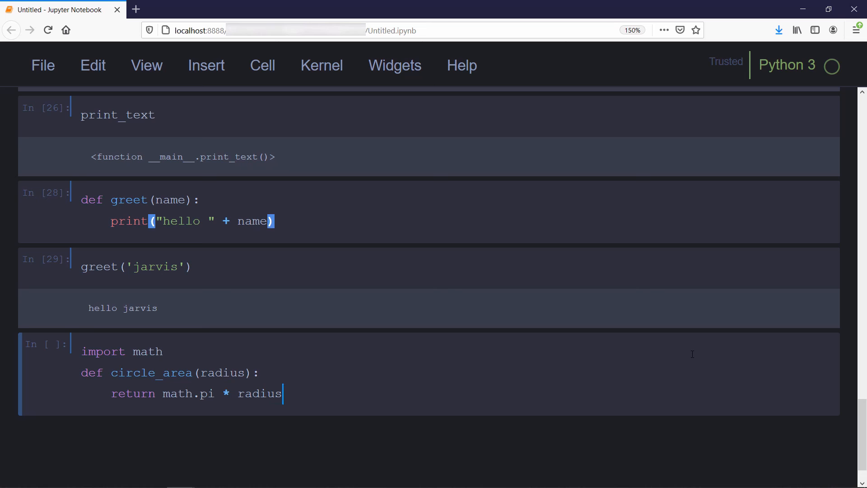
type("** 2")
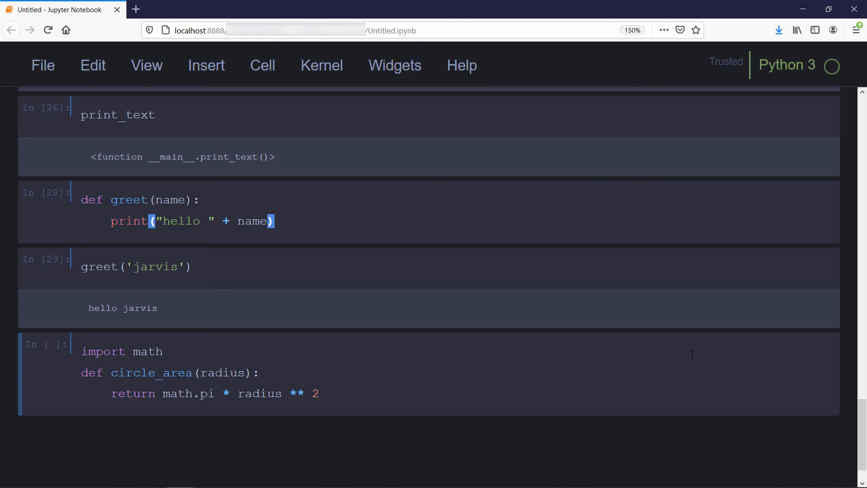
type("circle_area(10")
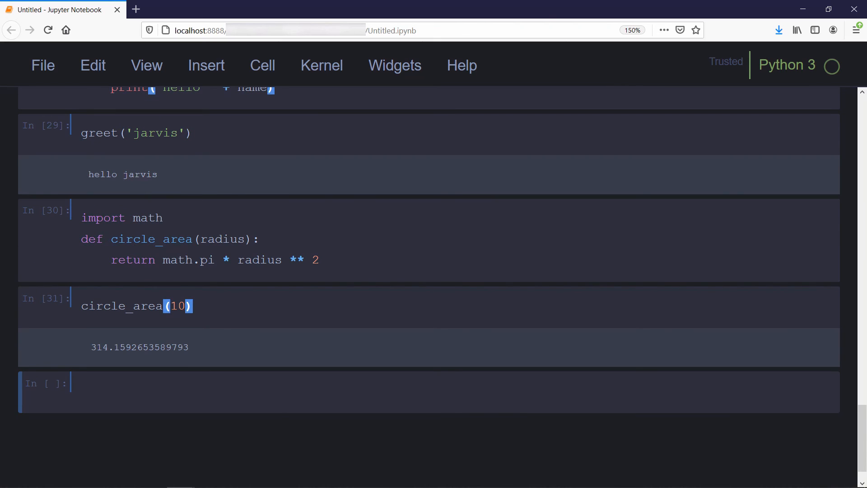
- Start atm_cash(original_pin, balance): read the PIN via input and check pin == original_pin
type("def")
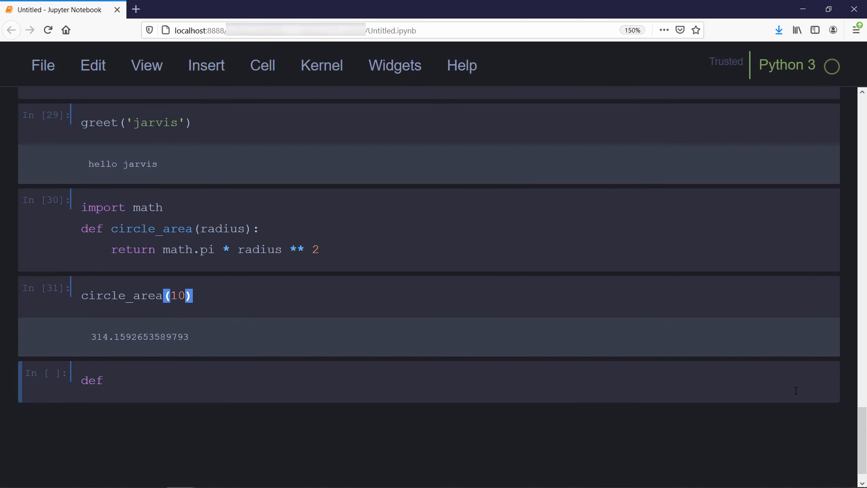
type("atm_cash()")
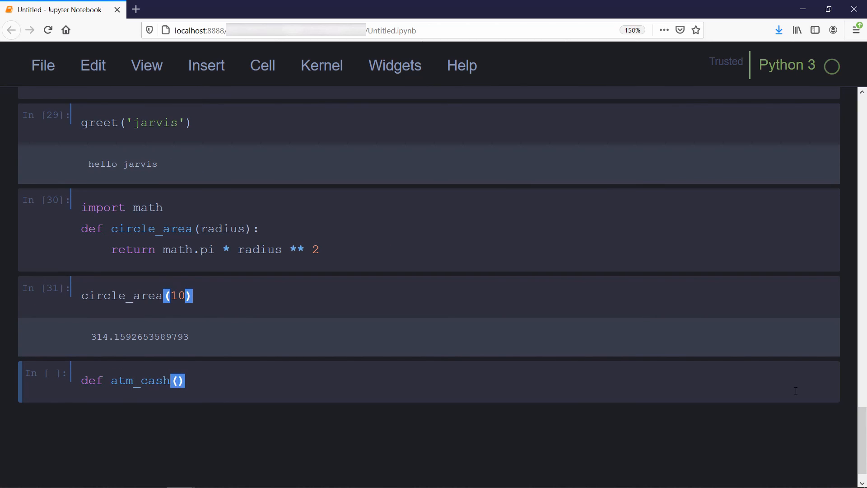
type("original_pin")
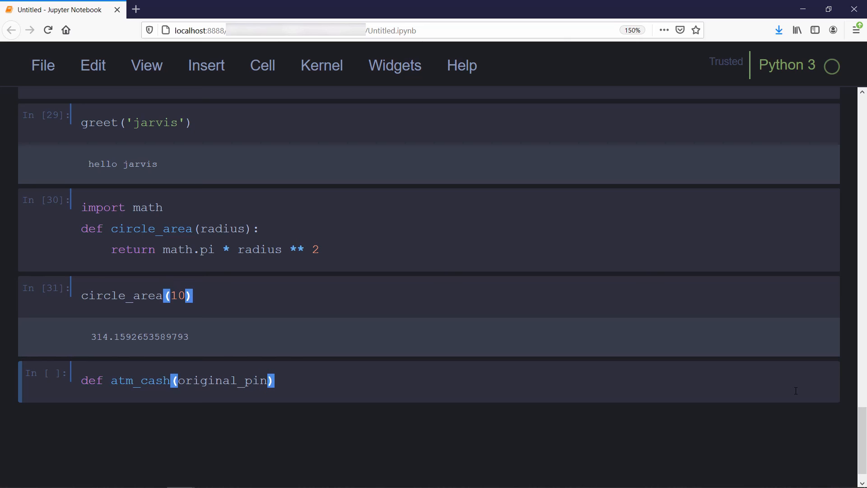
type(", balance")
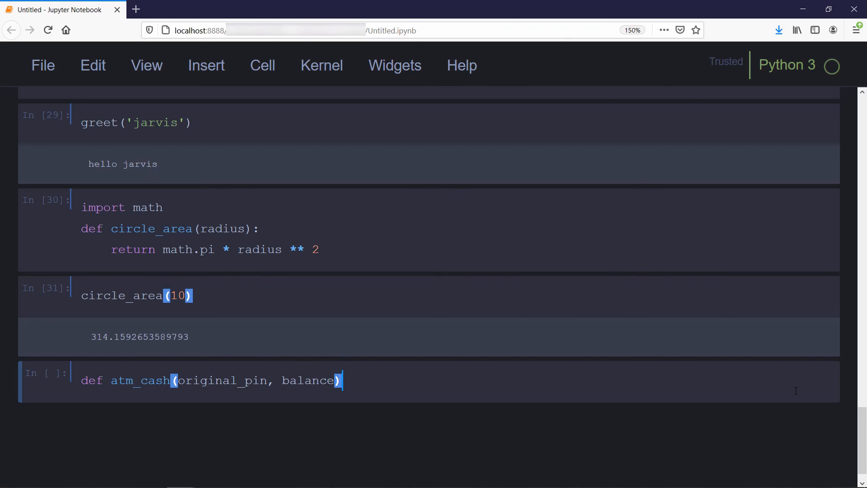
type(":")
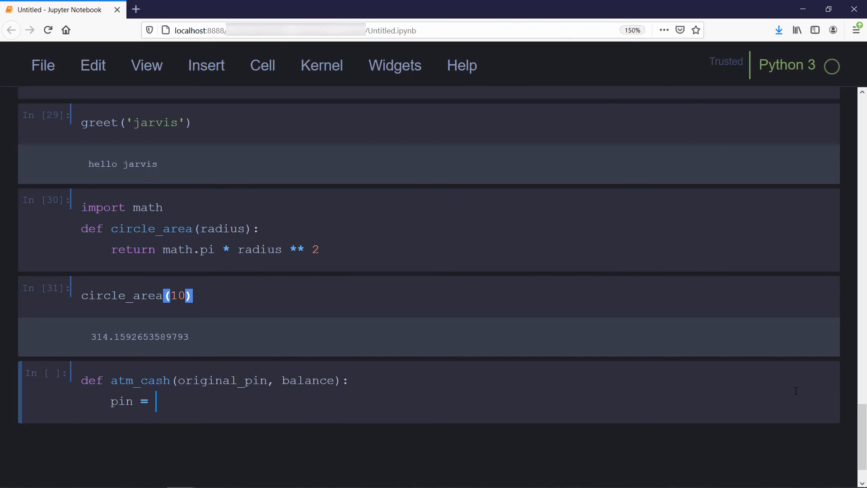
type("int(input(\"Enter \"))")
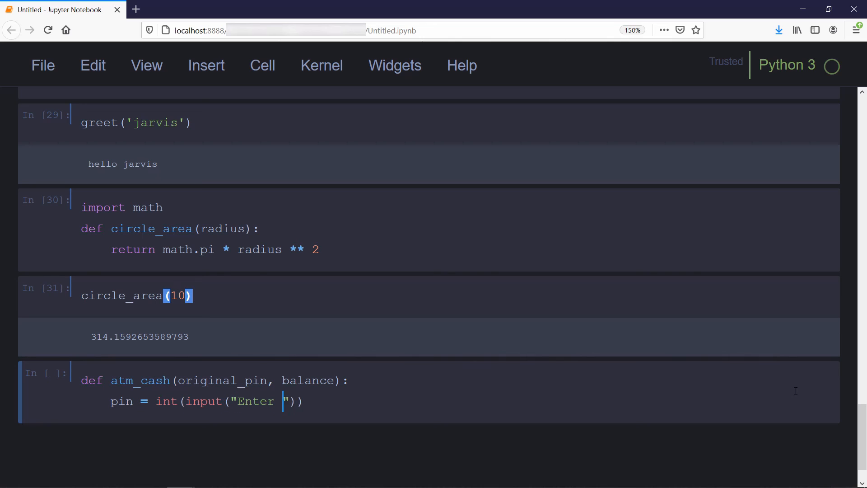
type("the PIN:")
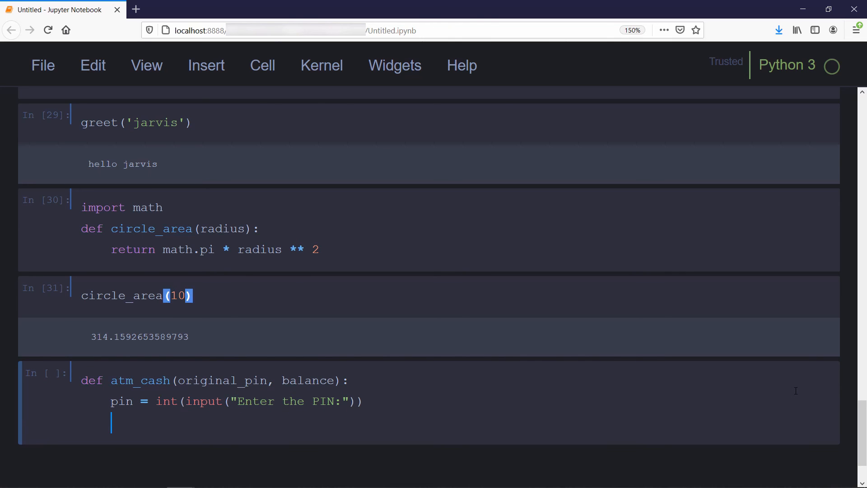
type("if pin == or")
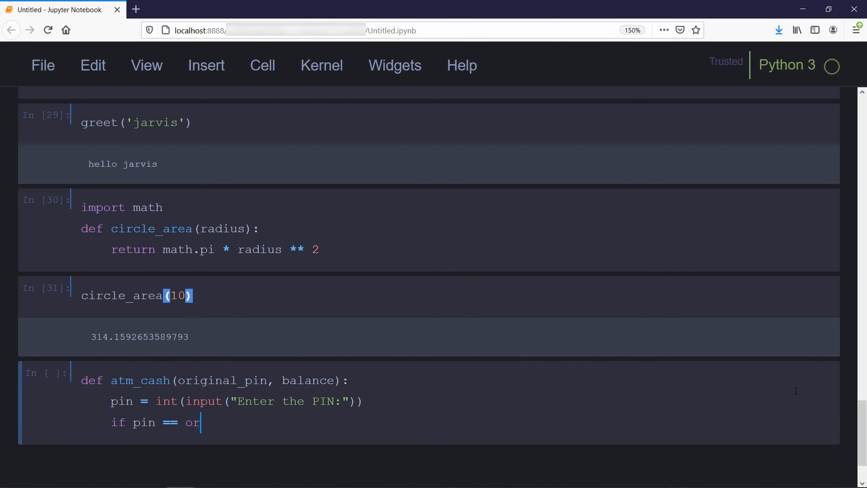
type("iginal_pin:")
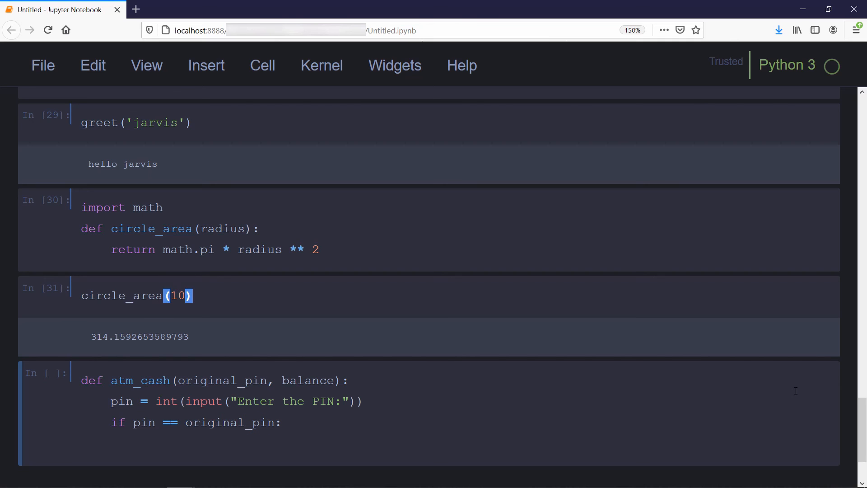
- Inside the PIN branch, read the withdraw amount and print Withdrawal Success if amount <= balance
type("amount = int(input")
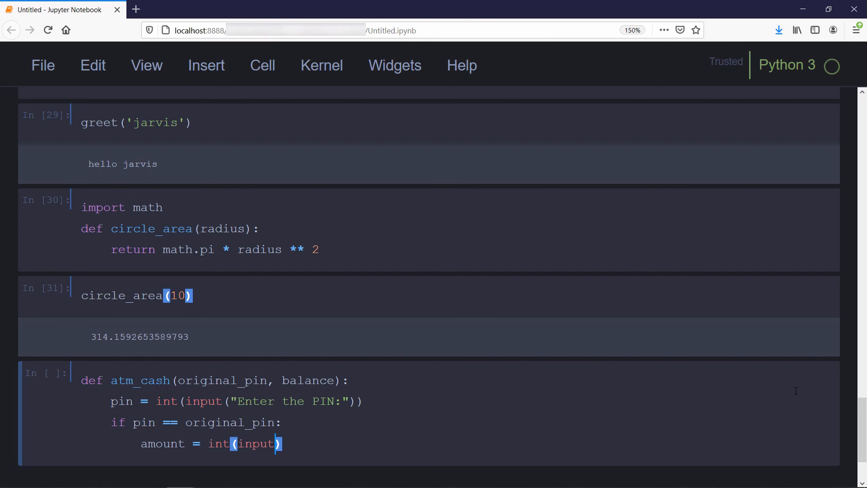
type("\"Enter Wit")
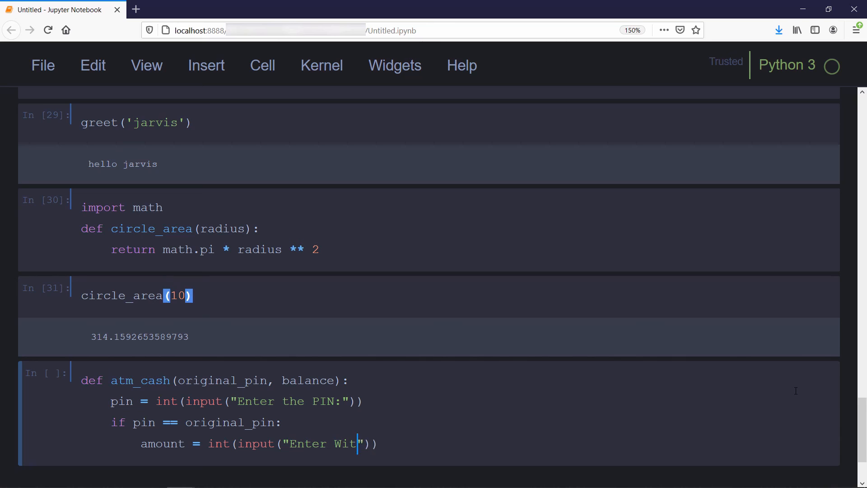
type("hdraw amount:")
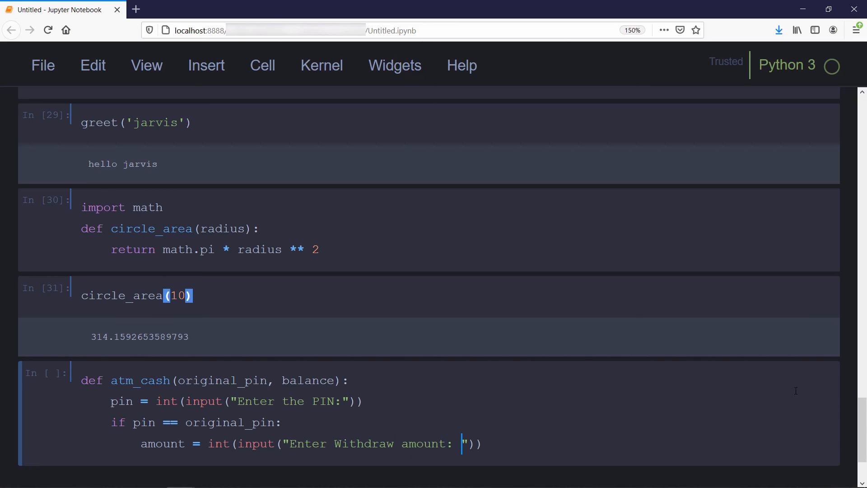
type("if amount")
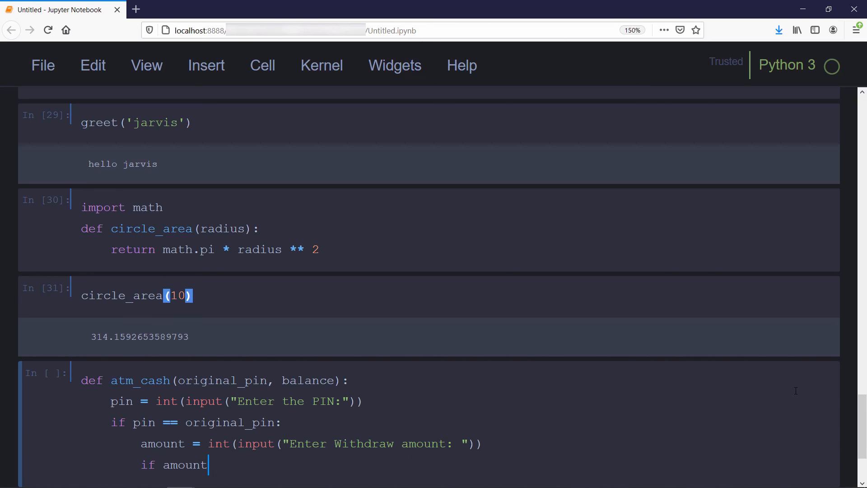
type("<")
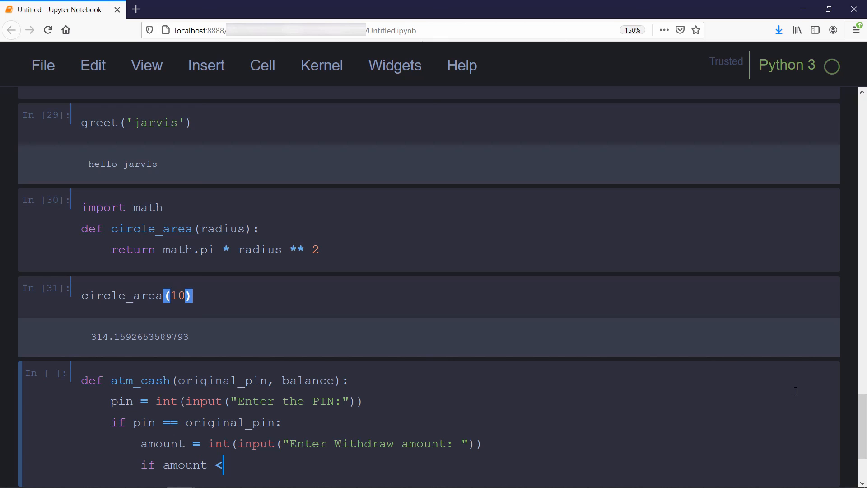
type("= balance:")
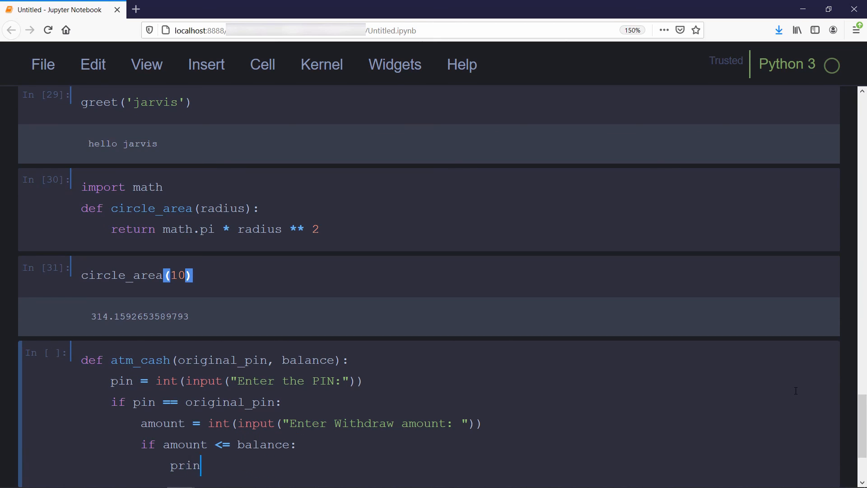
type("t(\"Withdrawal Success\")")
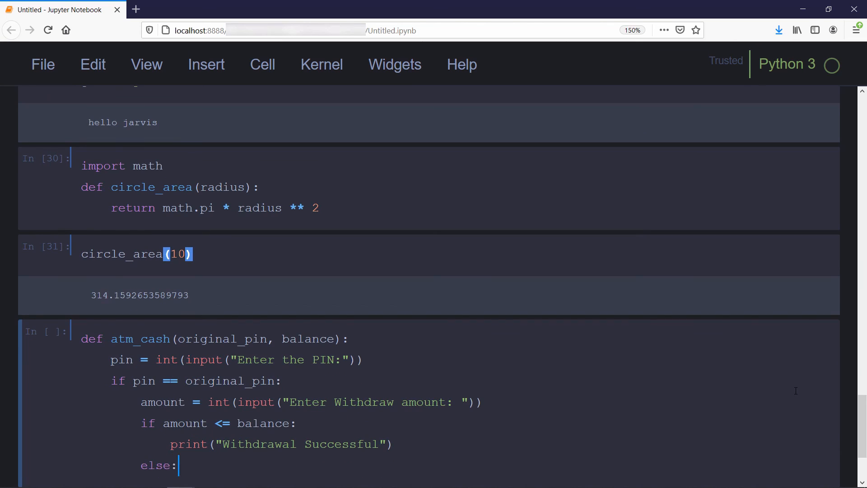
- Add the else branches printing Balance not Available and Please Enter a Correct PIN!
type("print(\"\")")
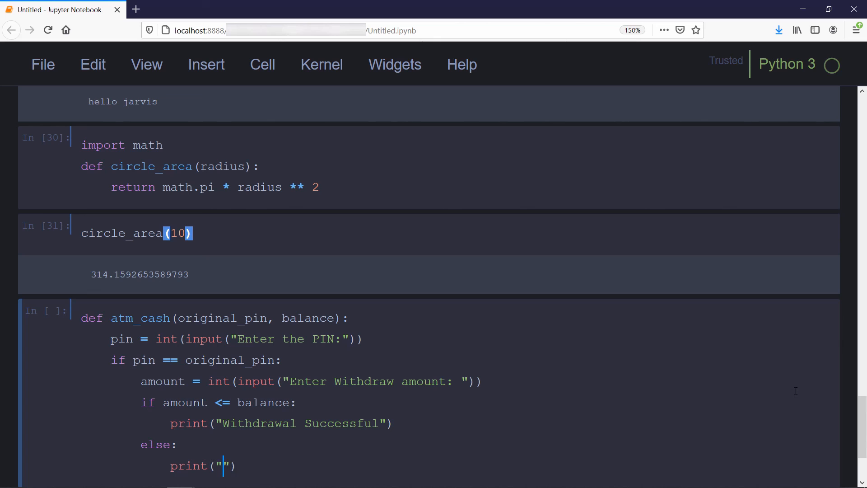
type("Balance not")
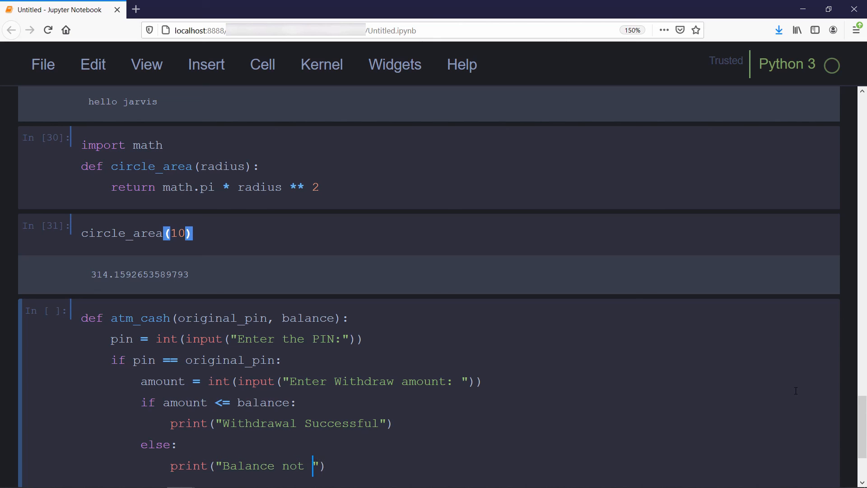
type("Available")
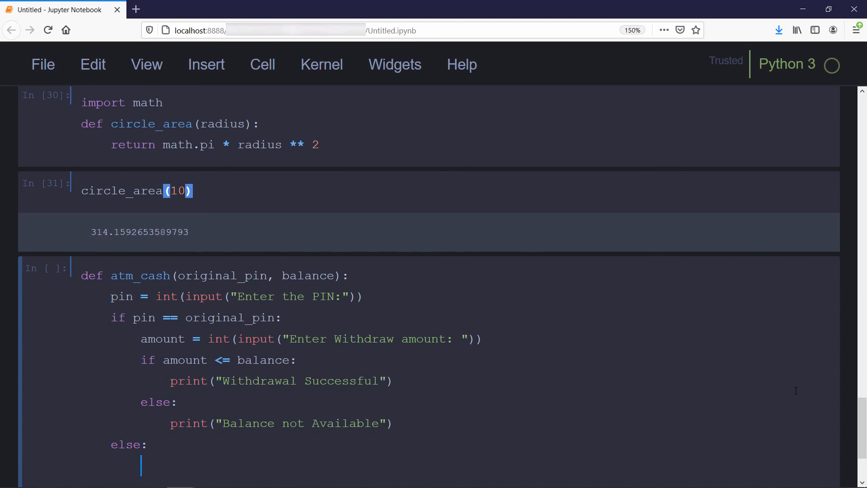
type("print(\"Please Enter a Correct PIN!\")")
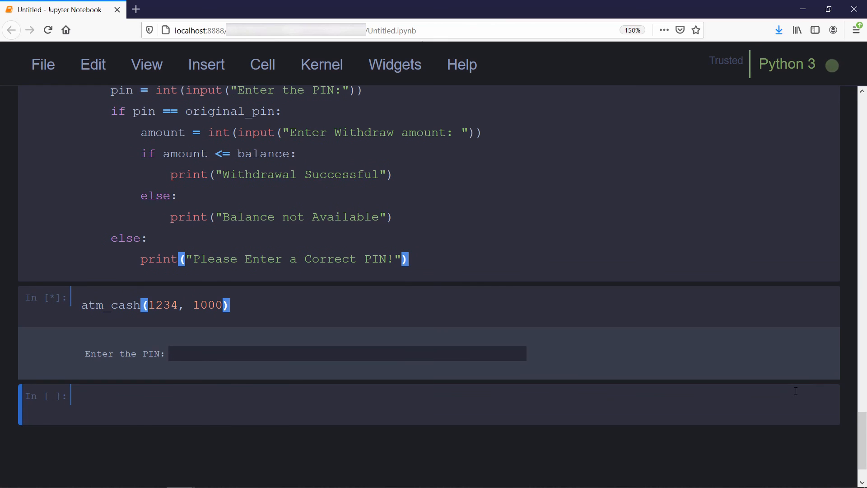
- Write the call atm_cash(1234, 1000) and run it
type("234")
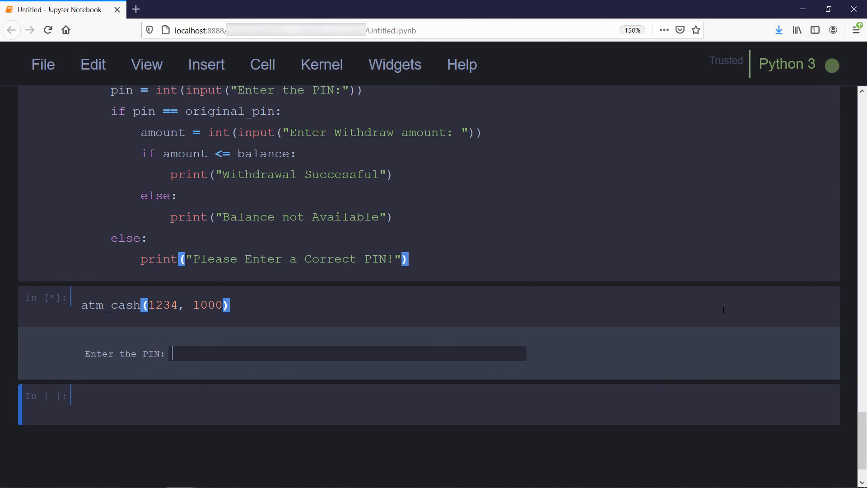
type("1234")
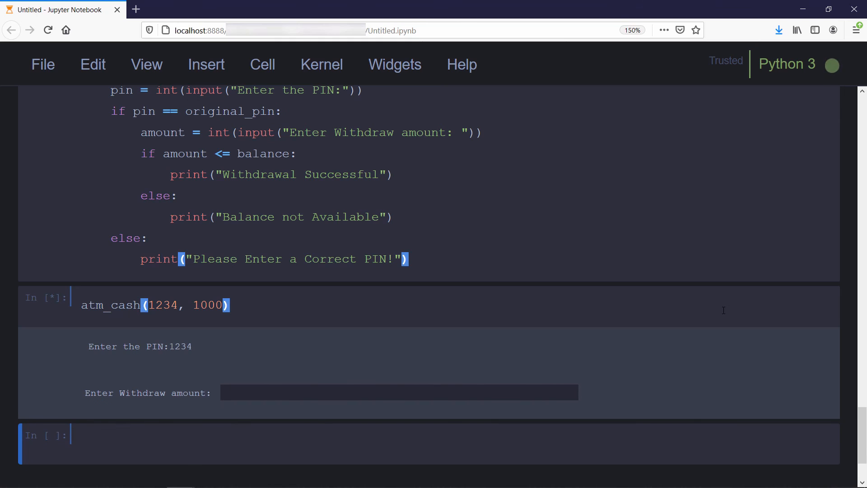
type("100")
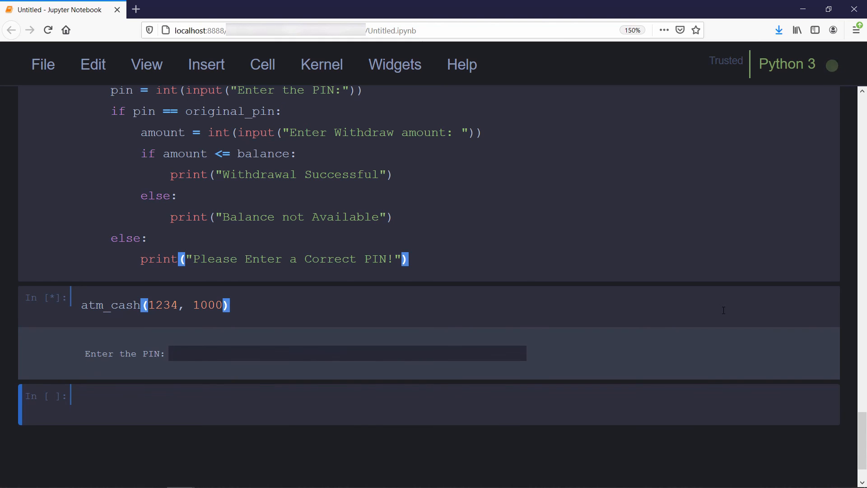
type("1234")
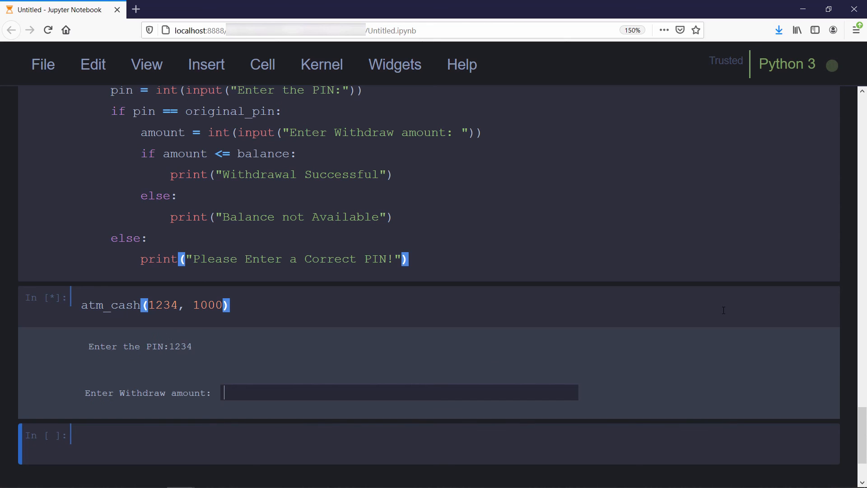
type("1250")
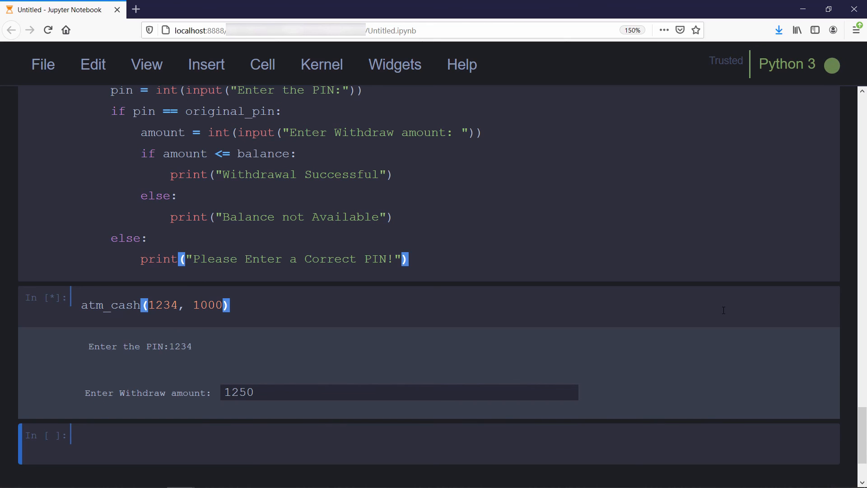
key("Enter")
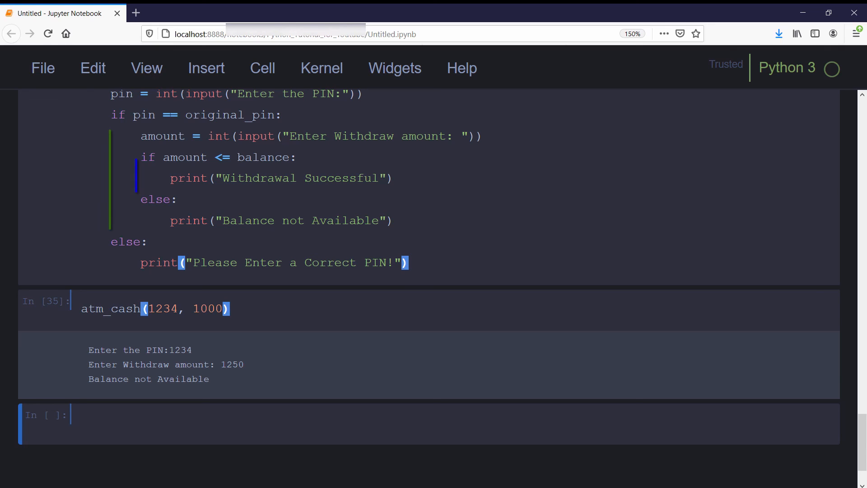
scroll("down", 3)
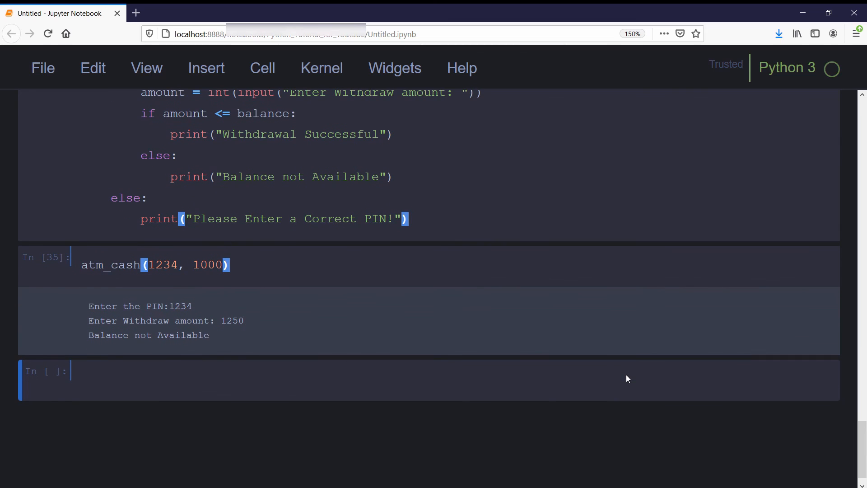